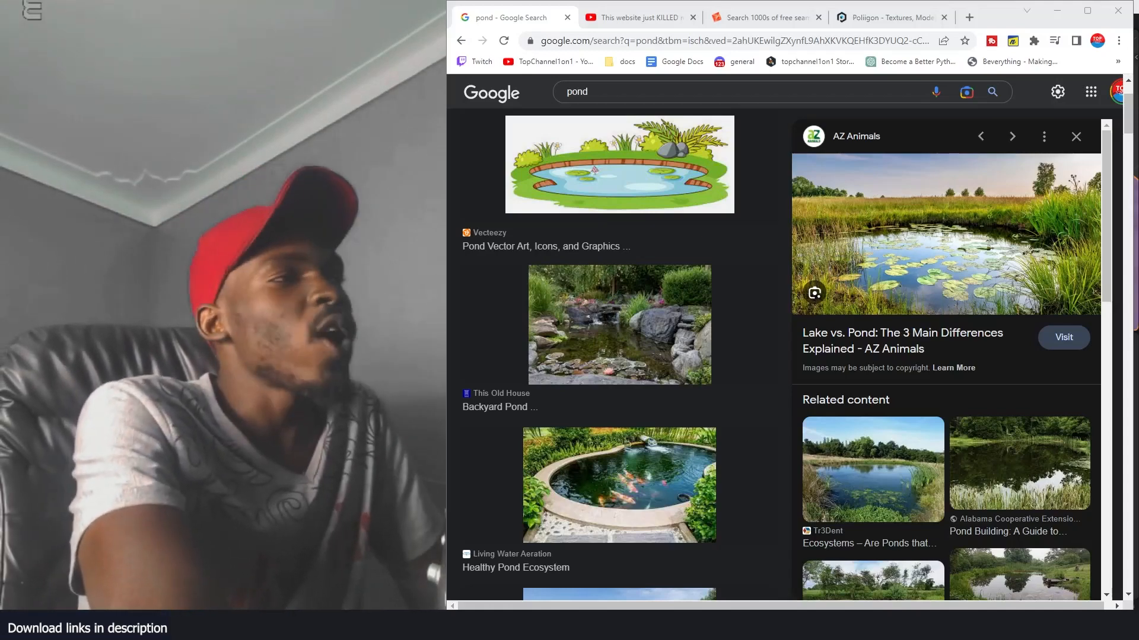
- Bring up the 'This website just KILLED materials' YouTube video page
{"action": "left_click", "coordinate": [637, 16]}
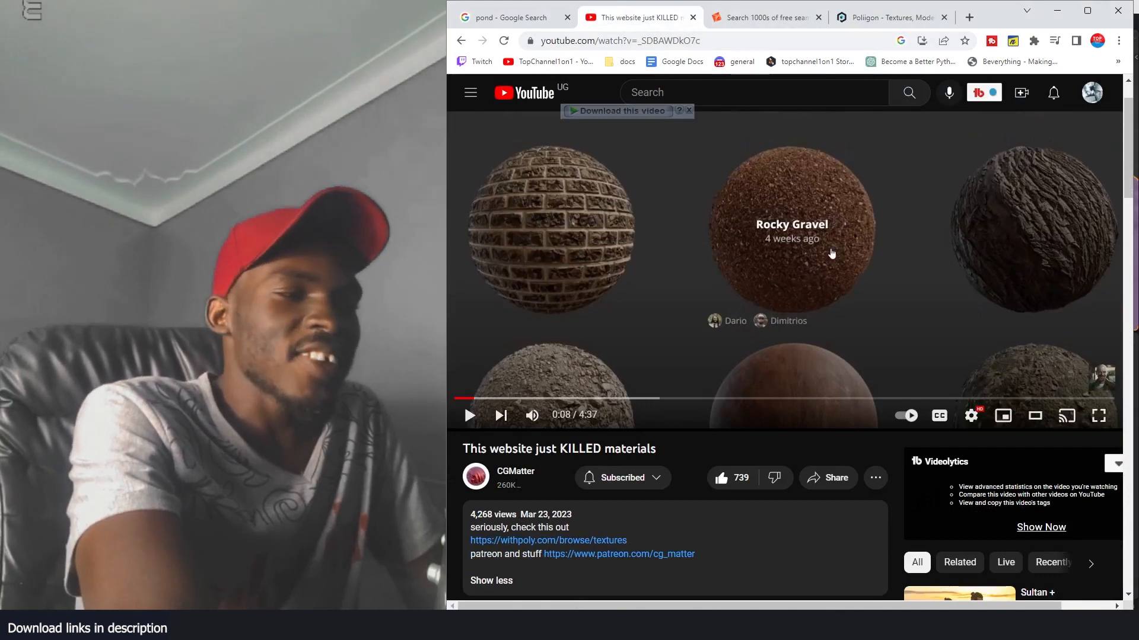
{"action": "mouse_move", "coordinate": [526, 481]}
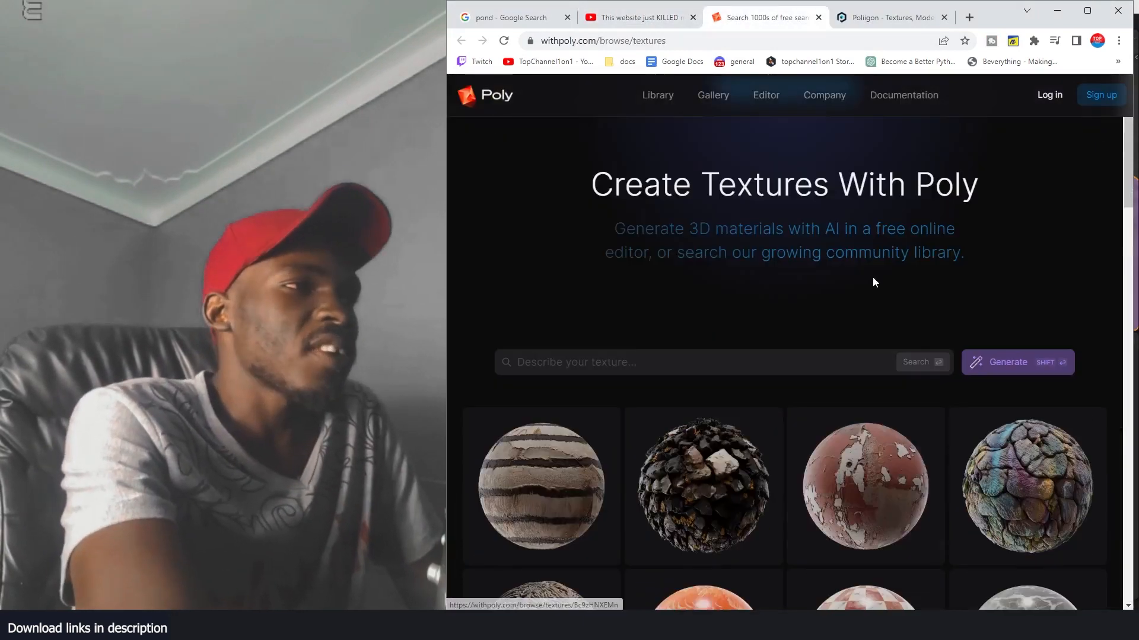
{"action": "scroll", "scroll_direction": "down", "scroll_amount": 3}
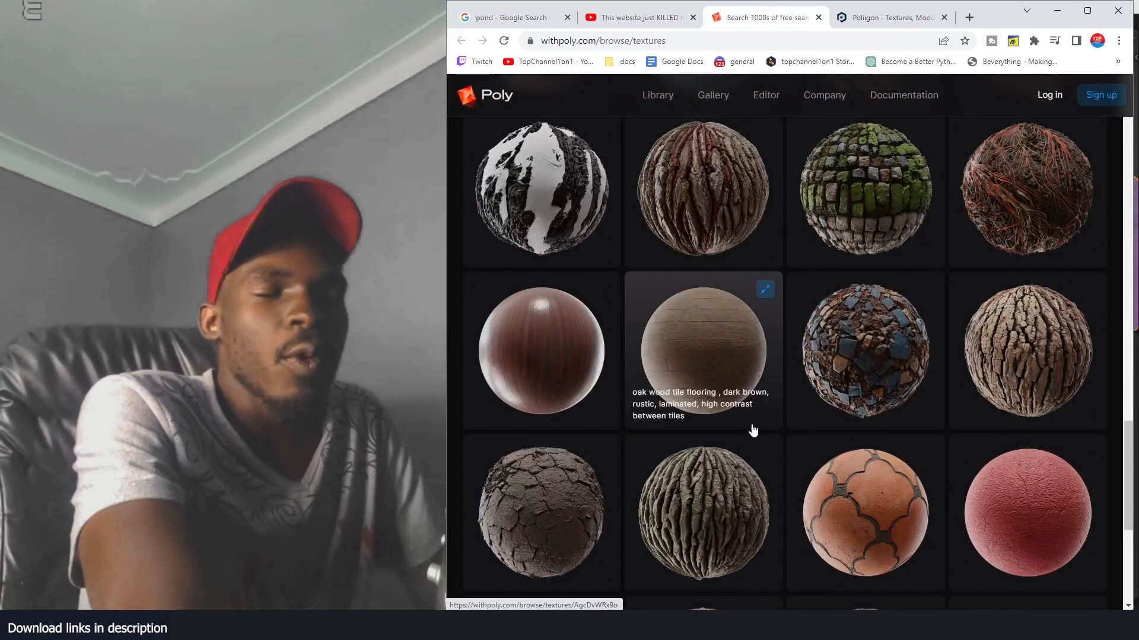
{"action": "left_click", "coordinate": [635, 17]}
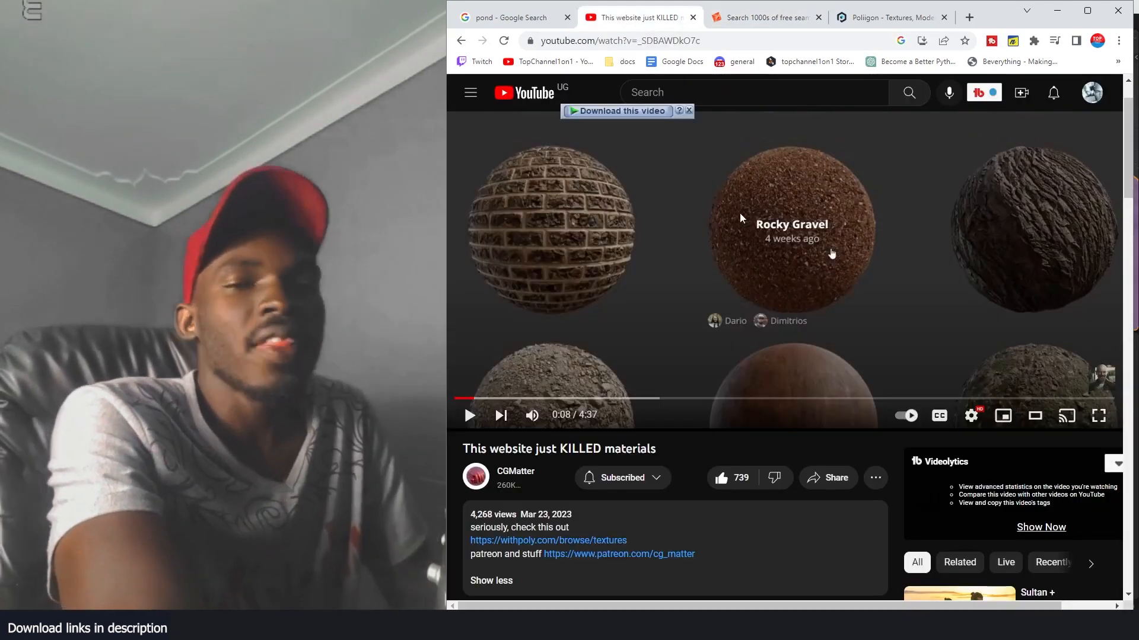
{"action": "mouse_move", "coordinate": [729, 245]}
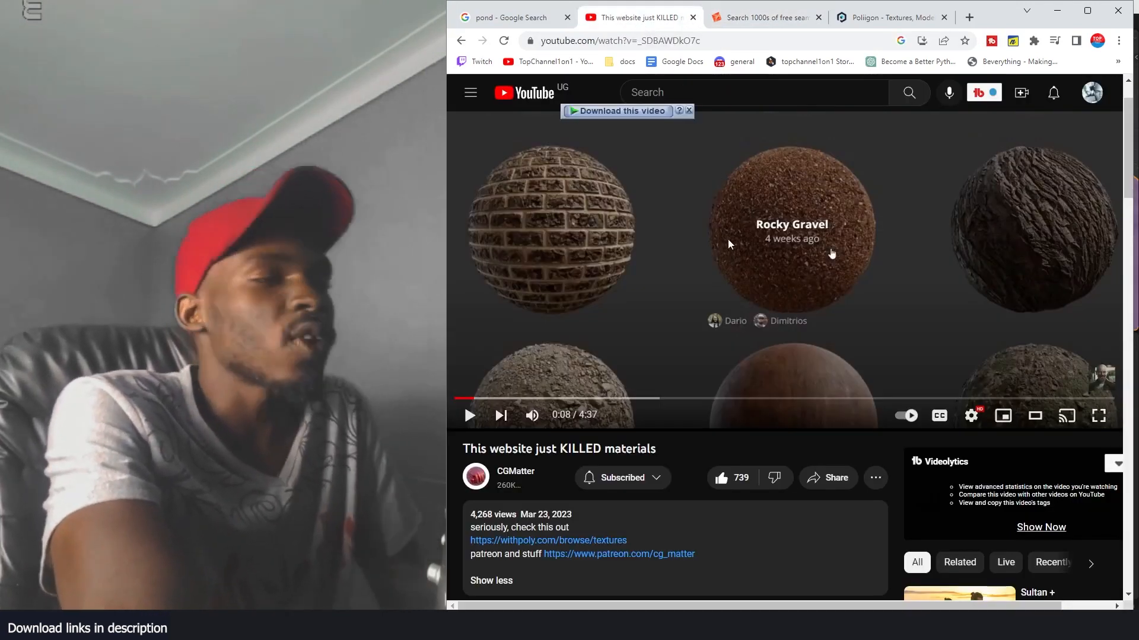
- Scroll through Poly's community texture grid, then activate the 'Describe your texture' search
{"action": "left_click", "coordinate": [763, 17]}
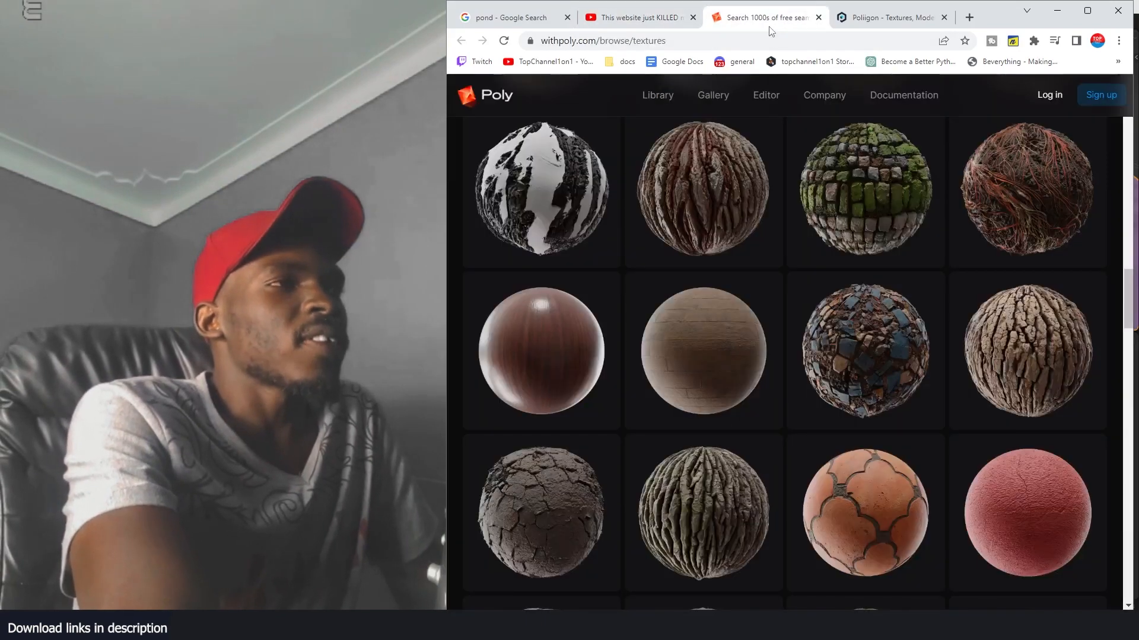
{"action": "scroll", "scroll_direction": "up", "scroll_amount": 3}
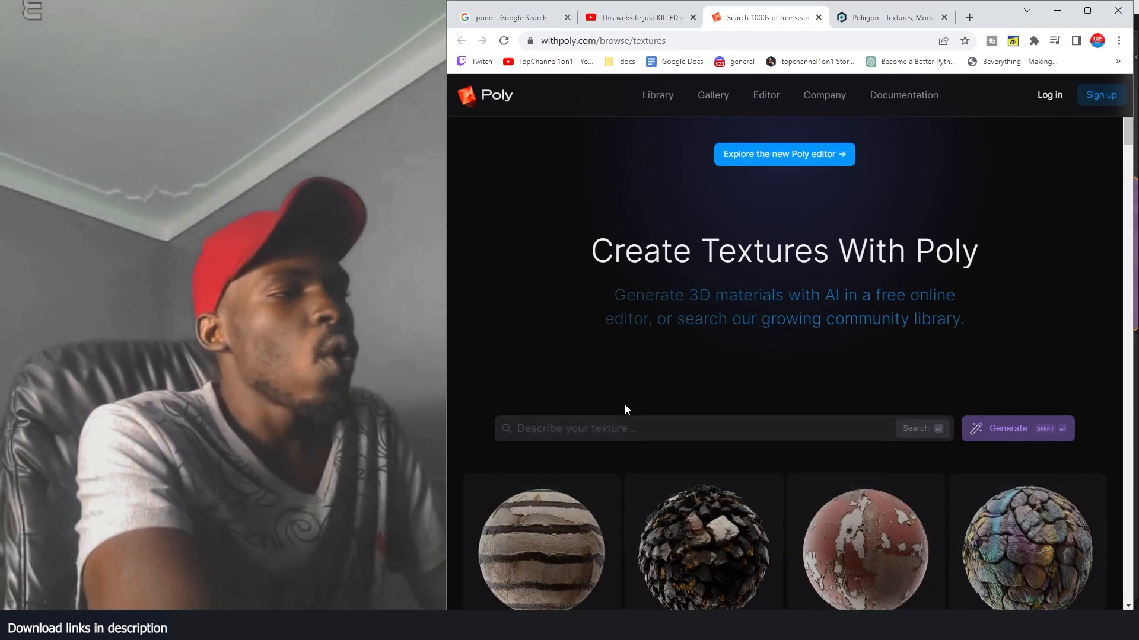
{"action": "scroll", "scroll_direction": "down", "scroll_amount": 3}
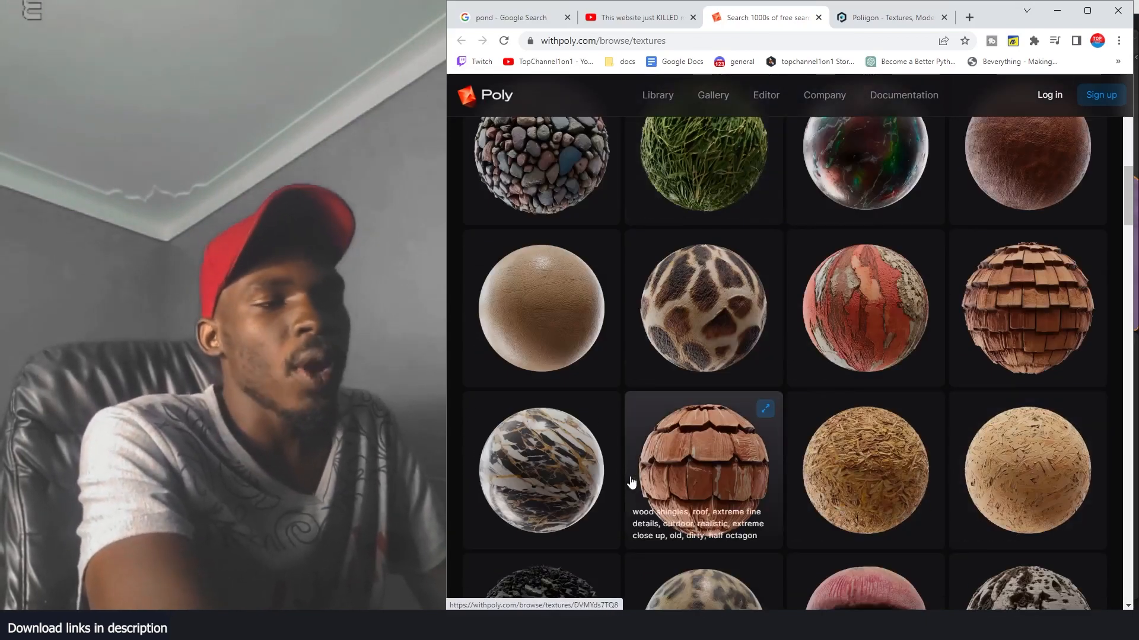
{"action": "scroll", "scroll_direction": "up", "scroll_amount": 3}
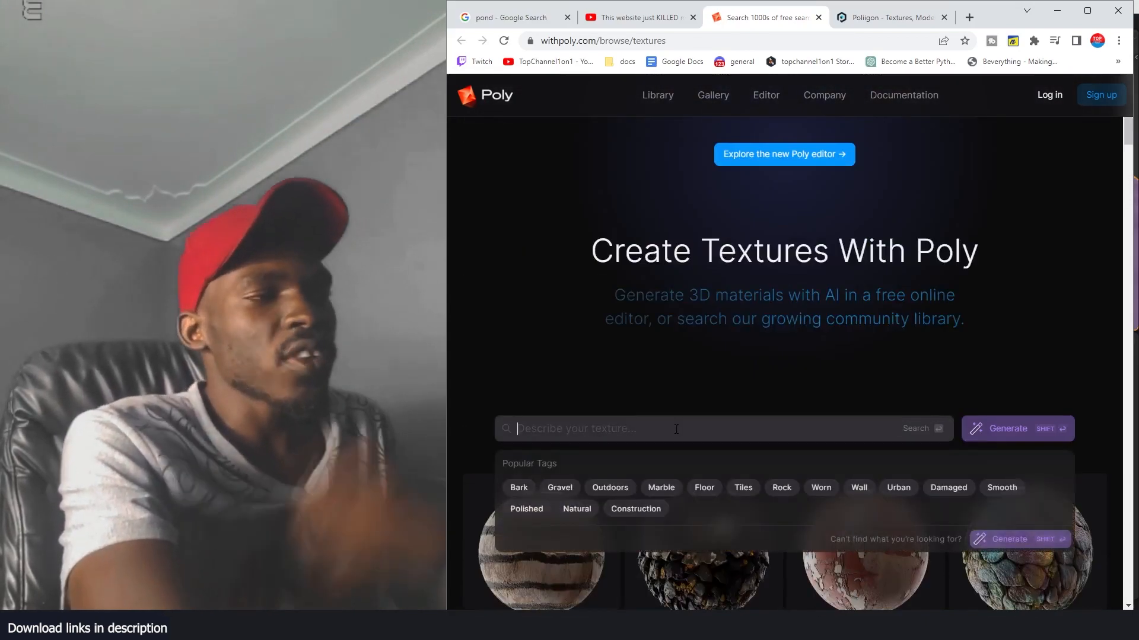
- Generate an AI texture in Poly from the prompt 'road'
{"action": "type", "text": "r"}
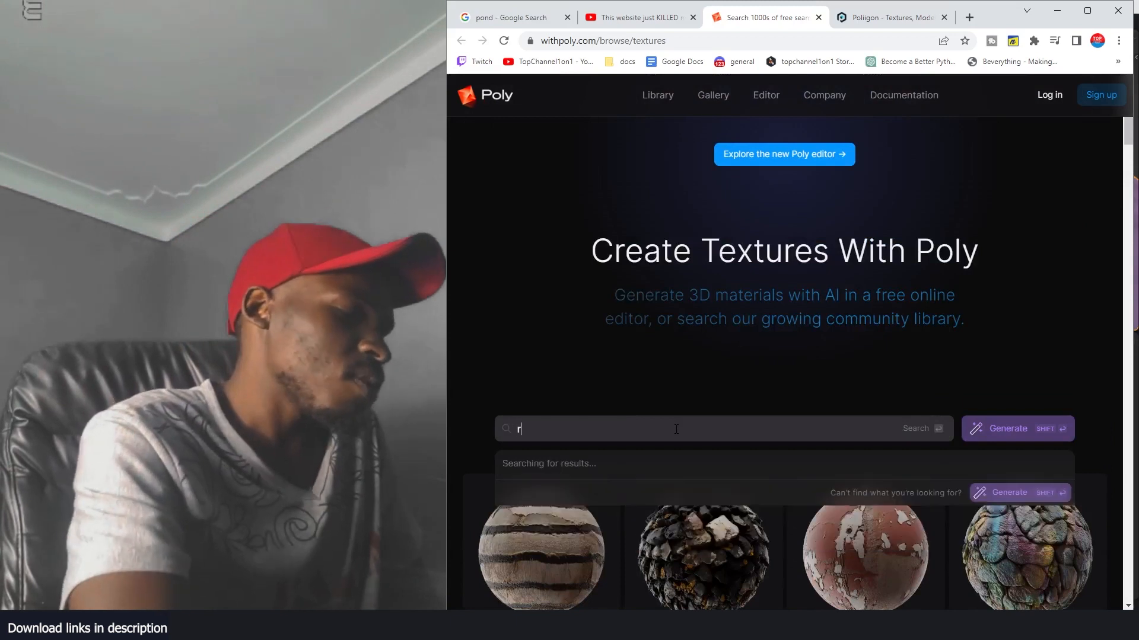
{"action": "type", "text": "oad"}
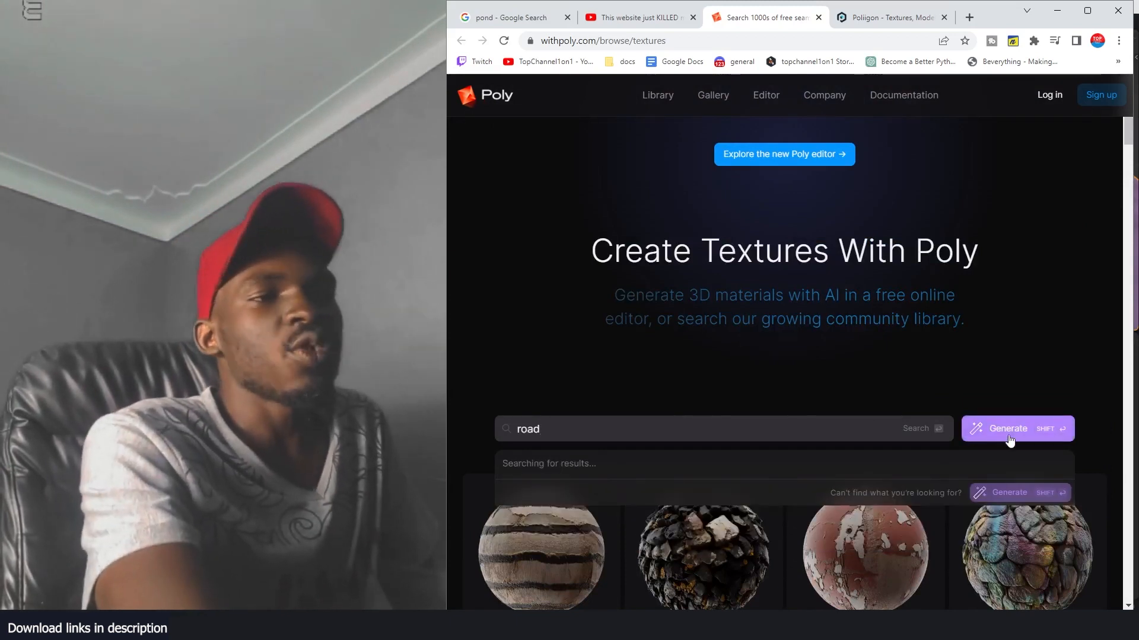
{"action": "left_click", "coordinate": [1016, 428]}
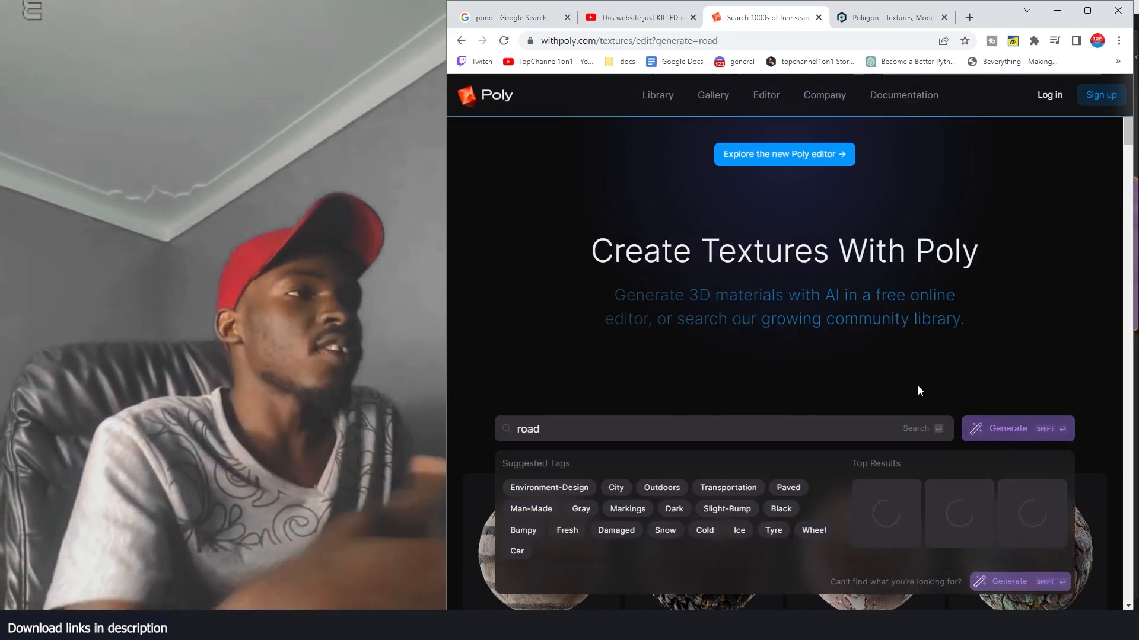
{"action": "left_click", "coordinate": [1007, 428]}
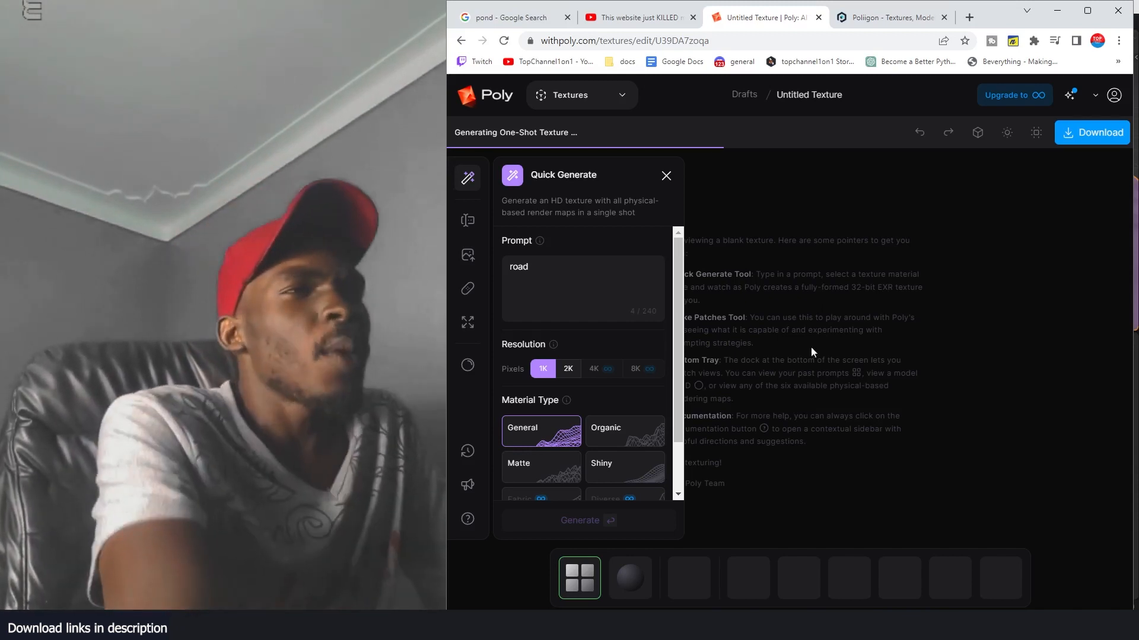
- Switch to the Poliigon asset library homepage
{"action": "left_click", "coordinate": [890, 16]}
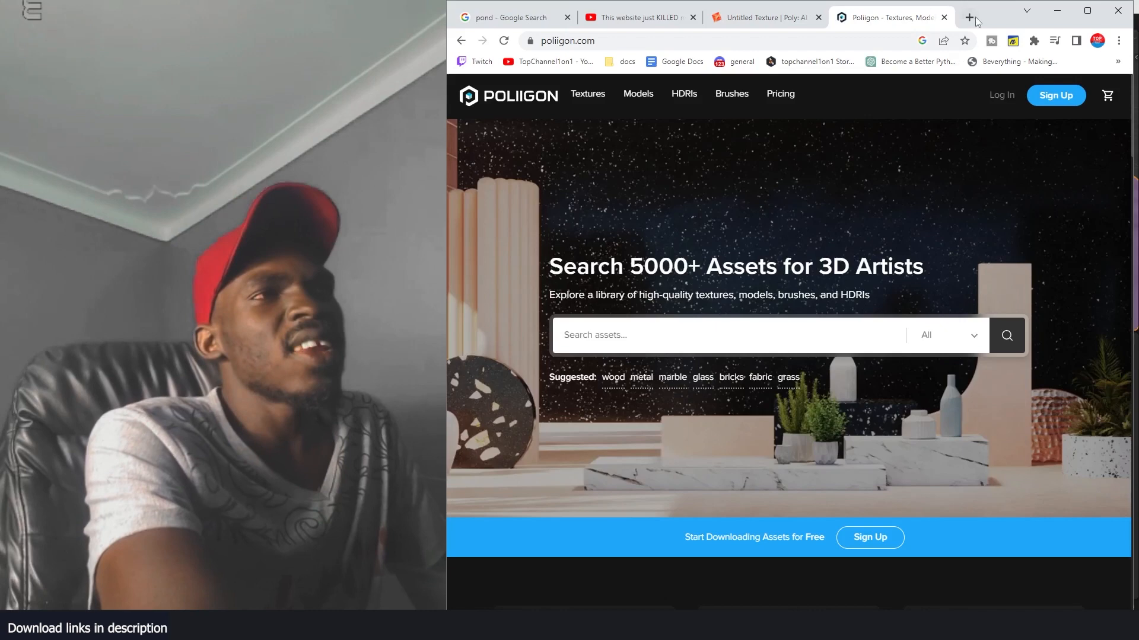
{"action": "left_click", "coordinate": [968, 16]}
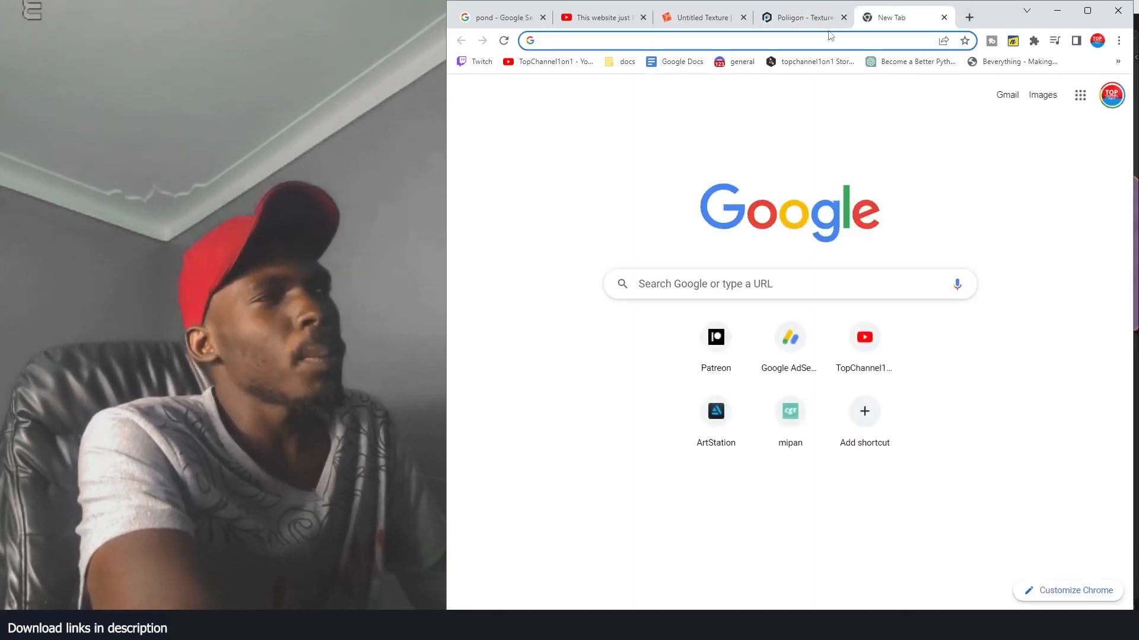
{"action": "left_click", "coordinate": [799, 16]}
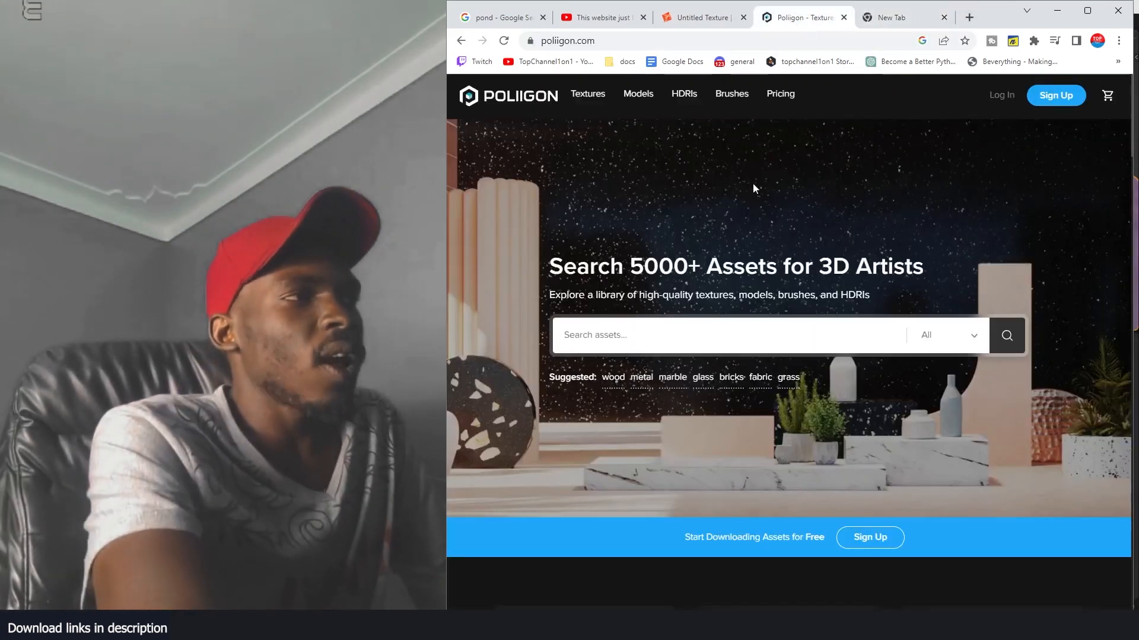
{"action": "mouse_move", "coordinate": [683, 94]}
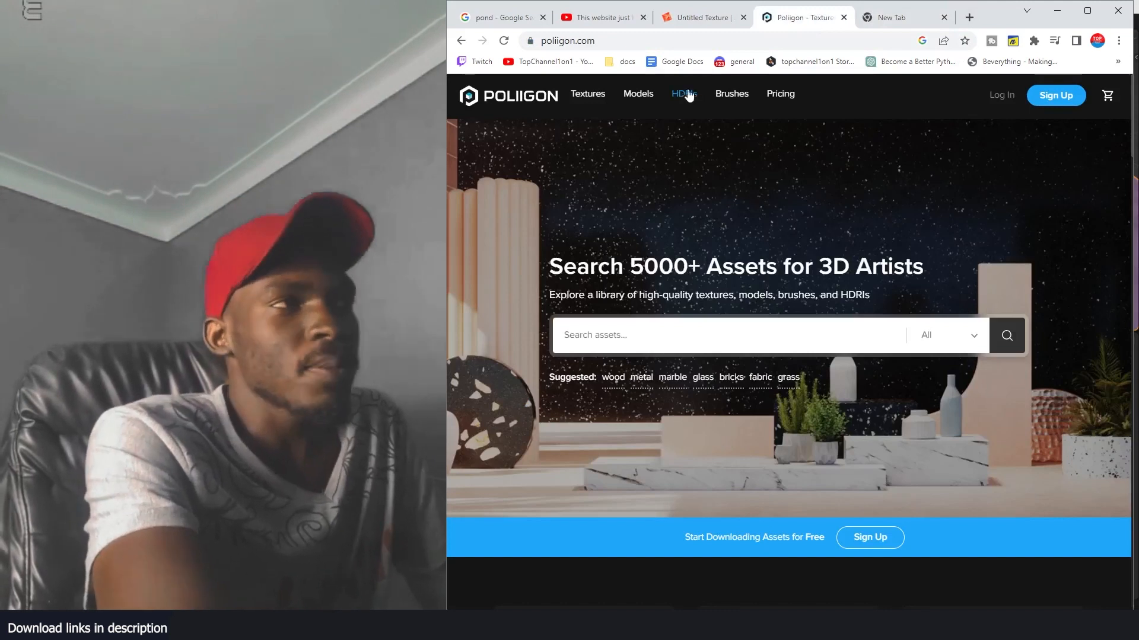
- Return to the Untitled Texture editor where the road texture is generating
{"action": "left_click", "coordinate": [699, 17]}
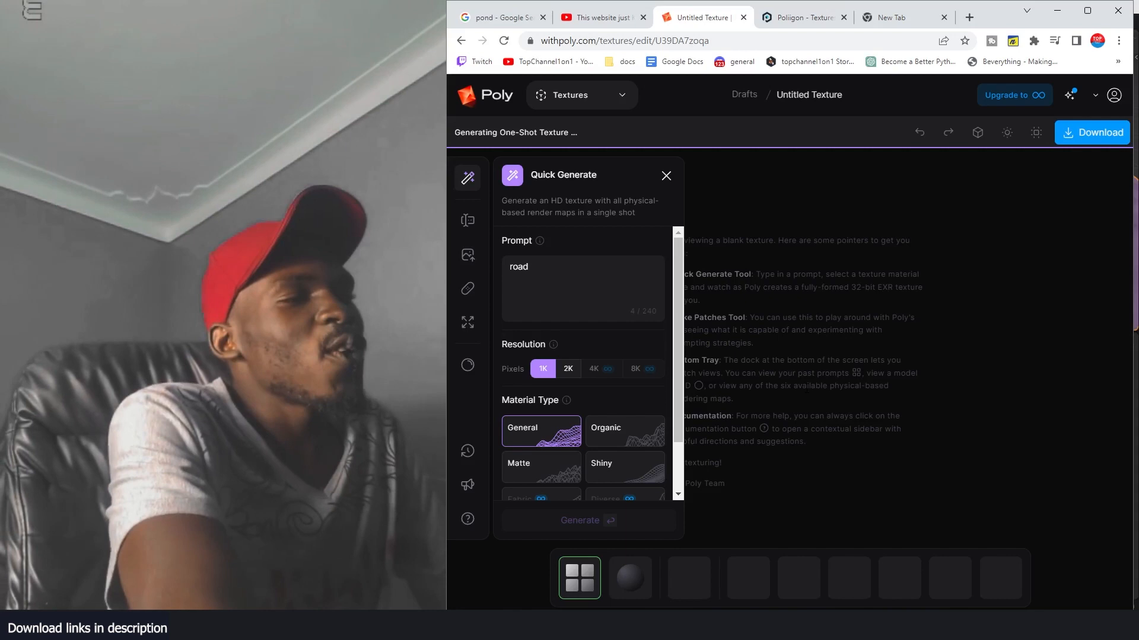
{"action": "mouse_move", "coordinate": [820, 427]}
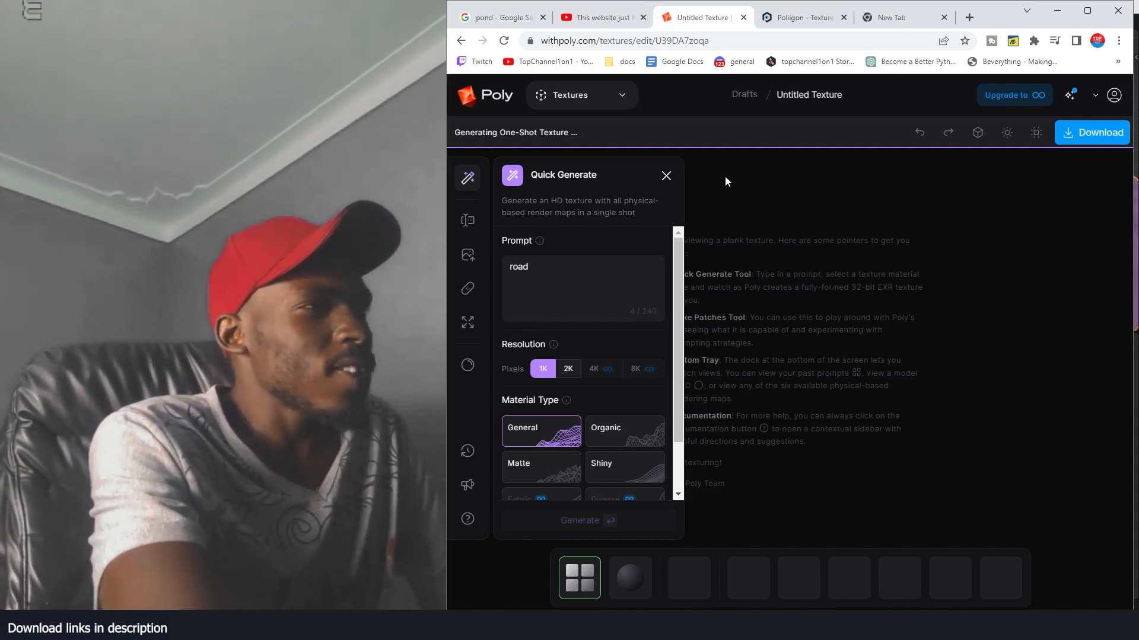
- Close the Quick Generate panel to show the canvas, then return to the YouTube video
{"action": "left_click", "coordinate": [664, 175]}
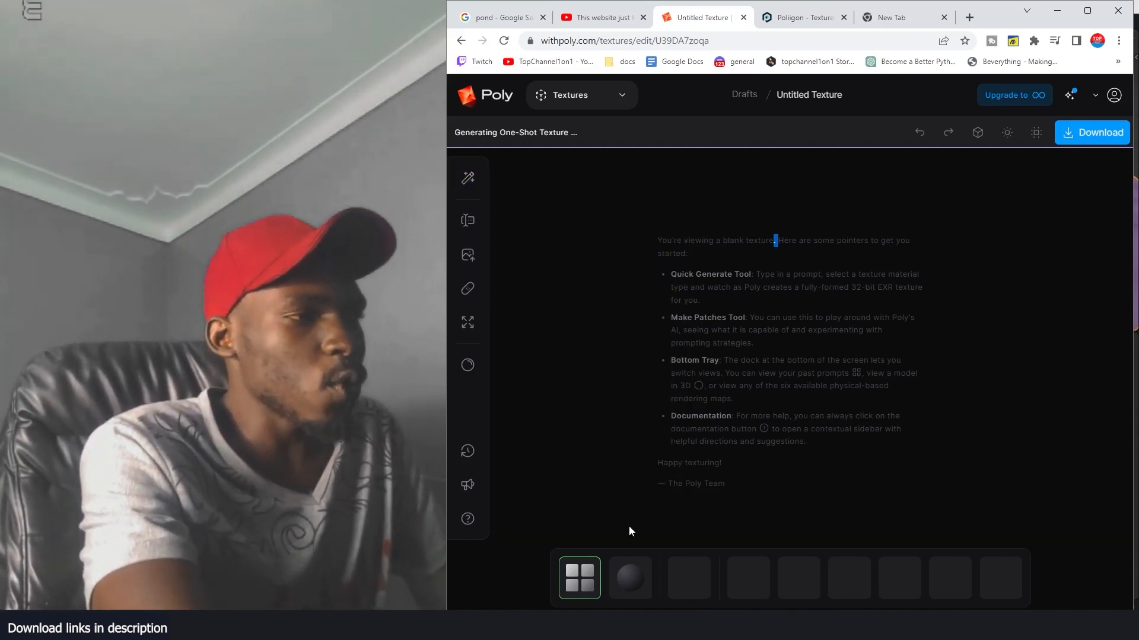
{"action": "mouse_move", "coordinate": [504, 520]}
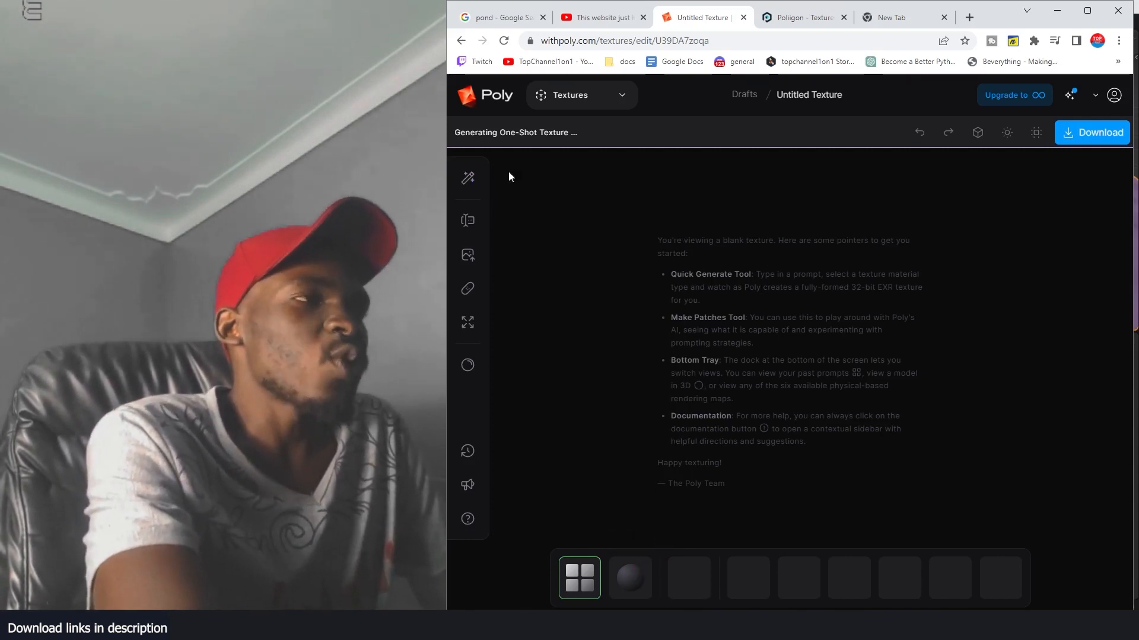
{"action": "mouse_move", "coordinate": [608, 218]}
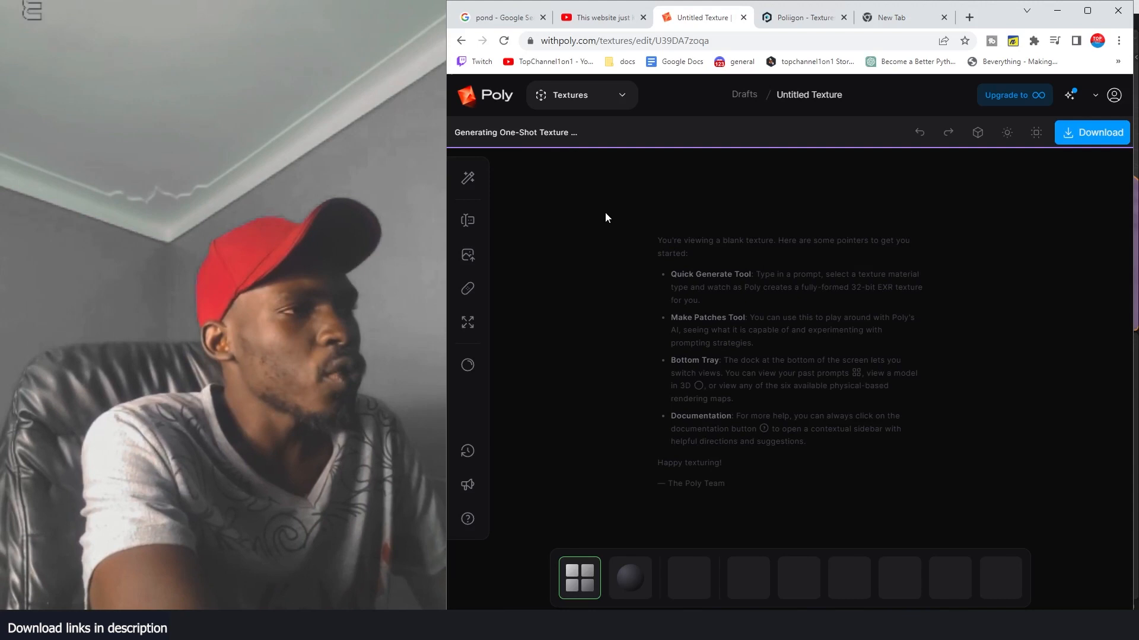
{"action": "mouse_move", "coordinate": [699, 182]}
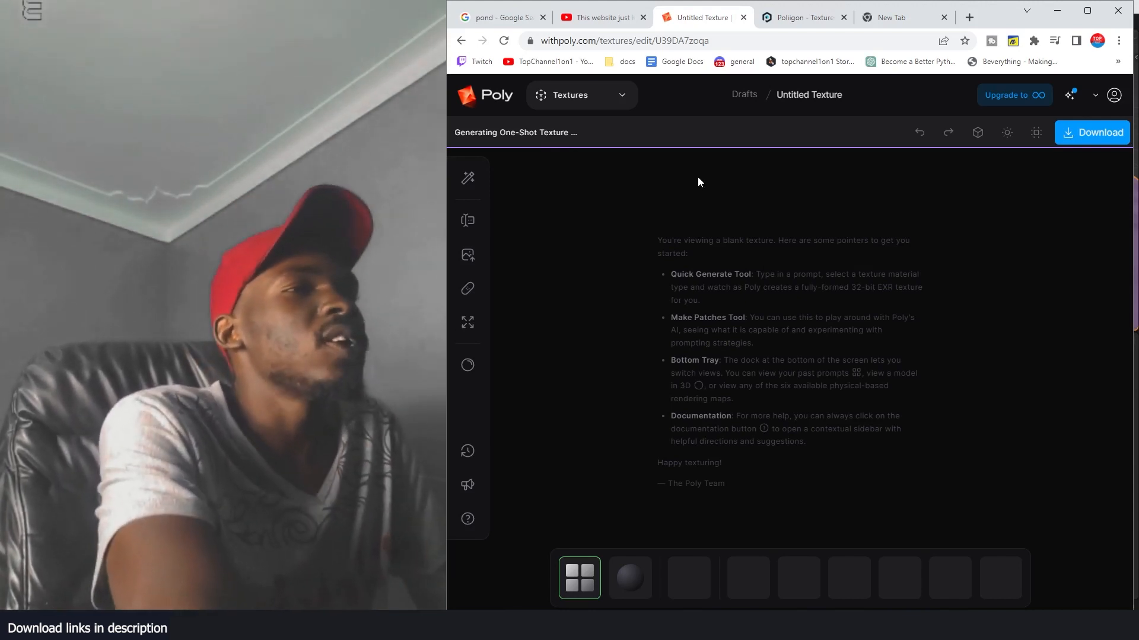
{"action": "left_click", "coordinate": [598, 17]}
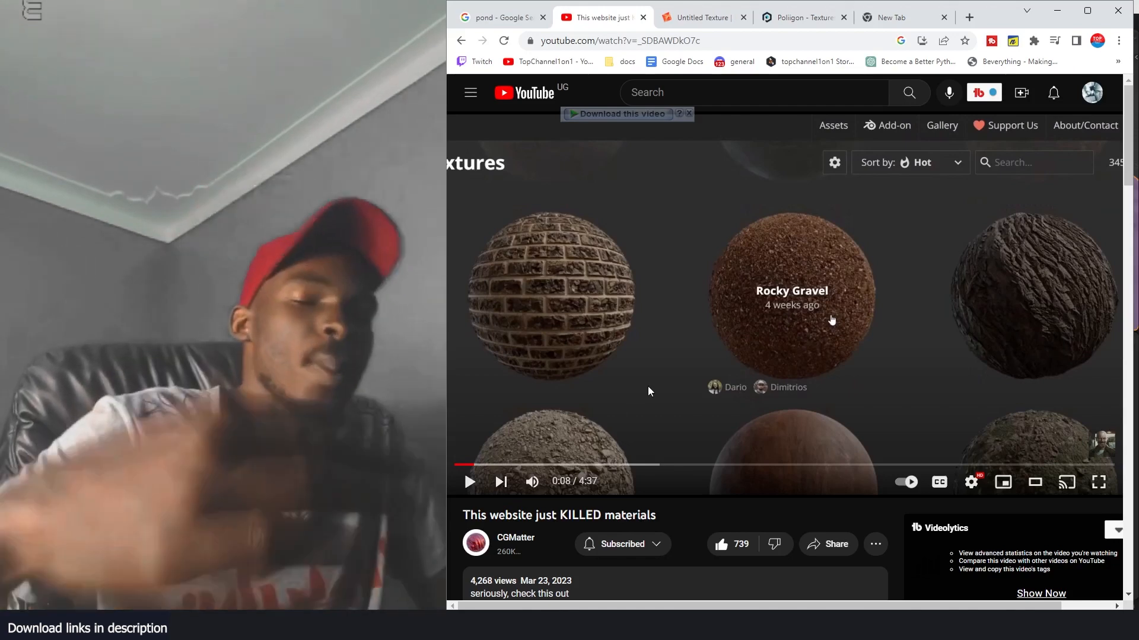
- Scroll through Poliigon's new assets, then return to the untitled texture in Poly
{"action": "left_click", "coordinate": [501, 16]}
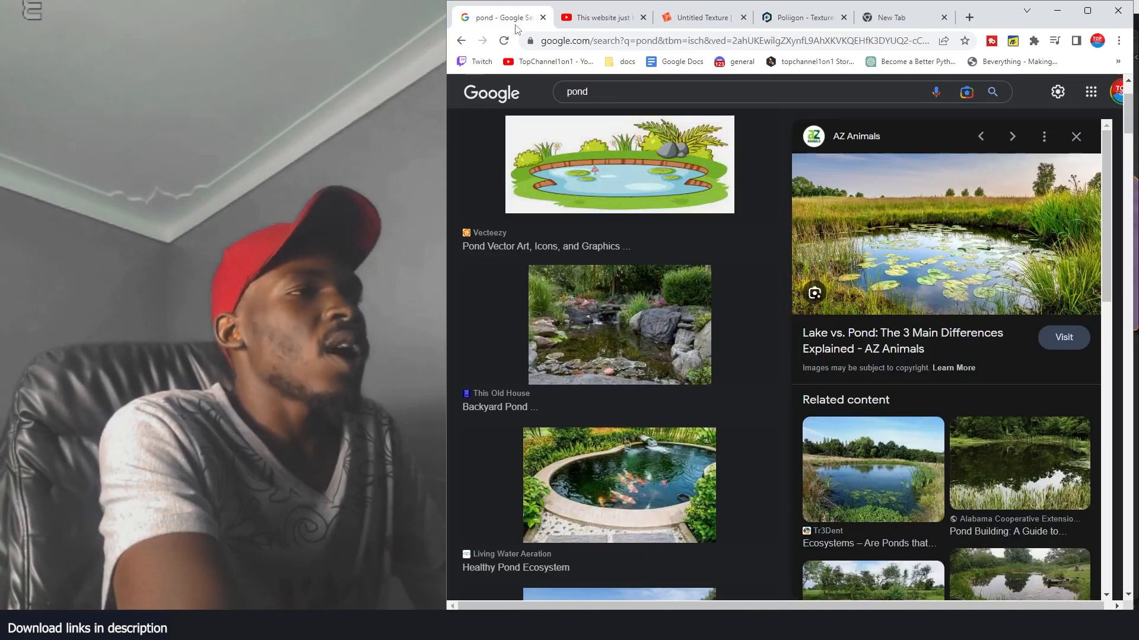
{"action": "mouse_move", "coordinate": [552, 101]}
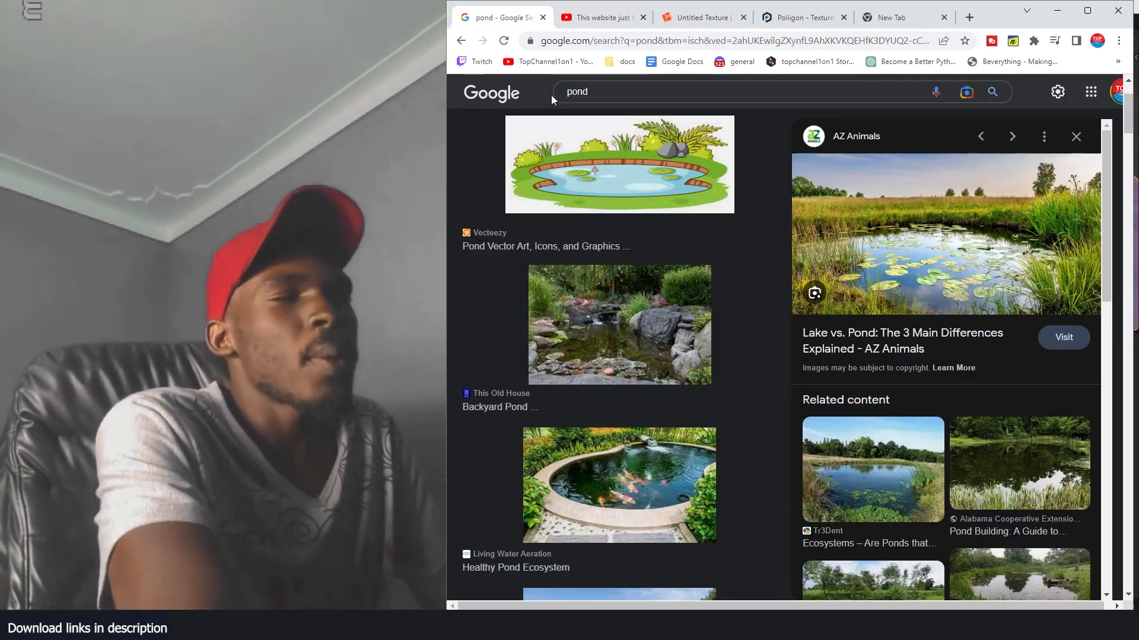
{"action": "mouse_move", "coordinate": [550, 108]}
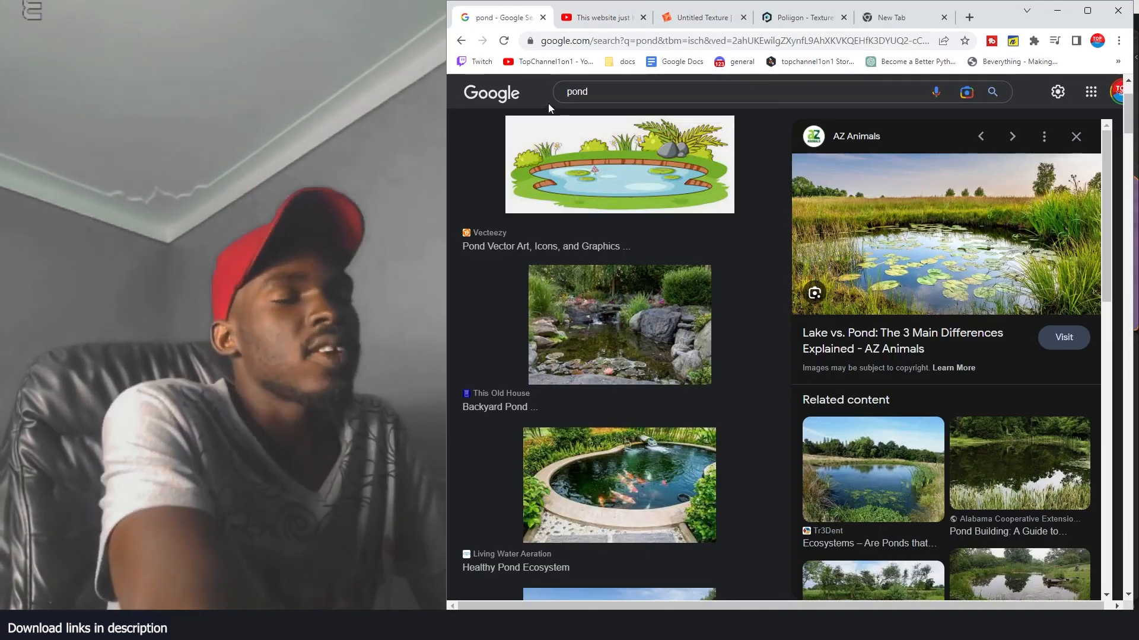
{"action": "left_click", "coordinate": [799, 17]}
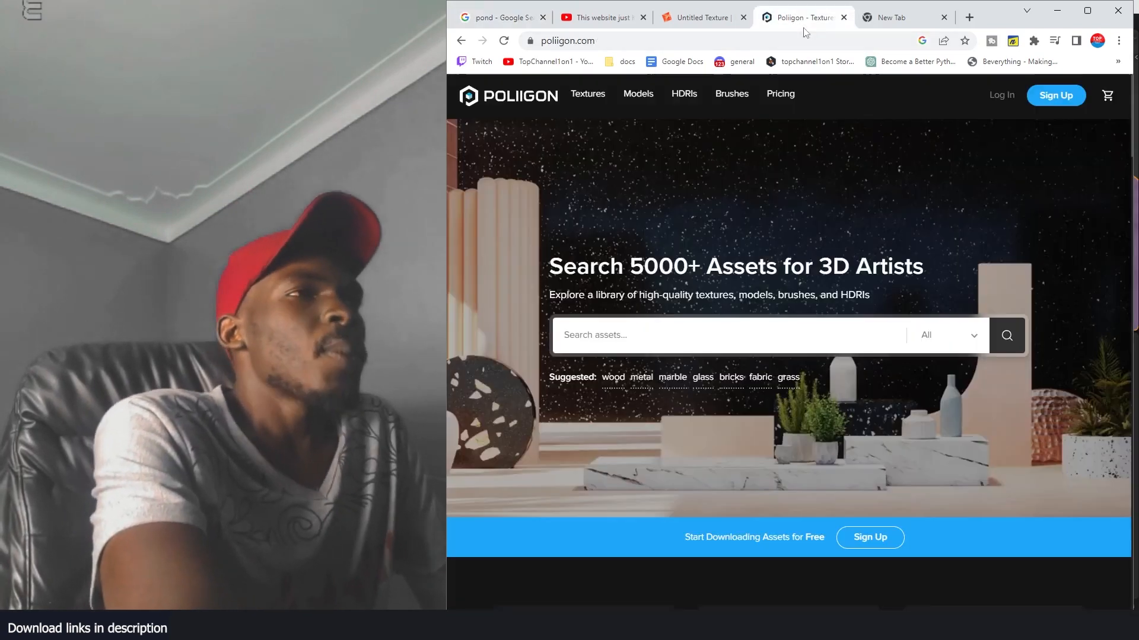
{"action": "scroll", "scroll_direction": "down", "scroll_amount": 3}
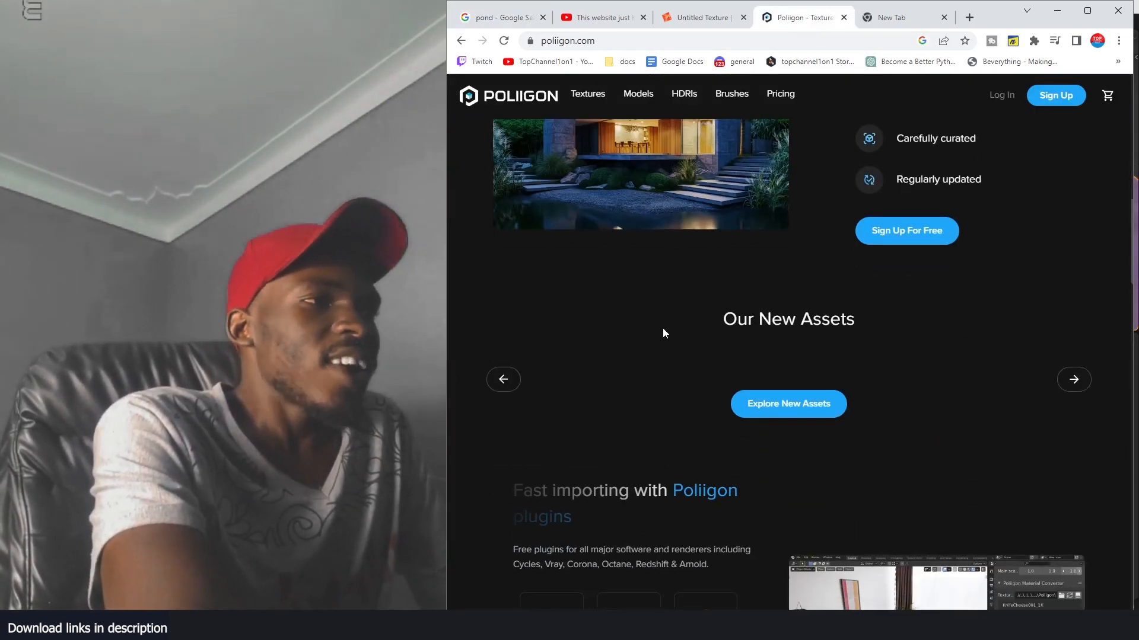
{"action": "scroll", "scroll_direction": "down", "scroll_amount": 3}
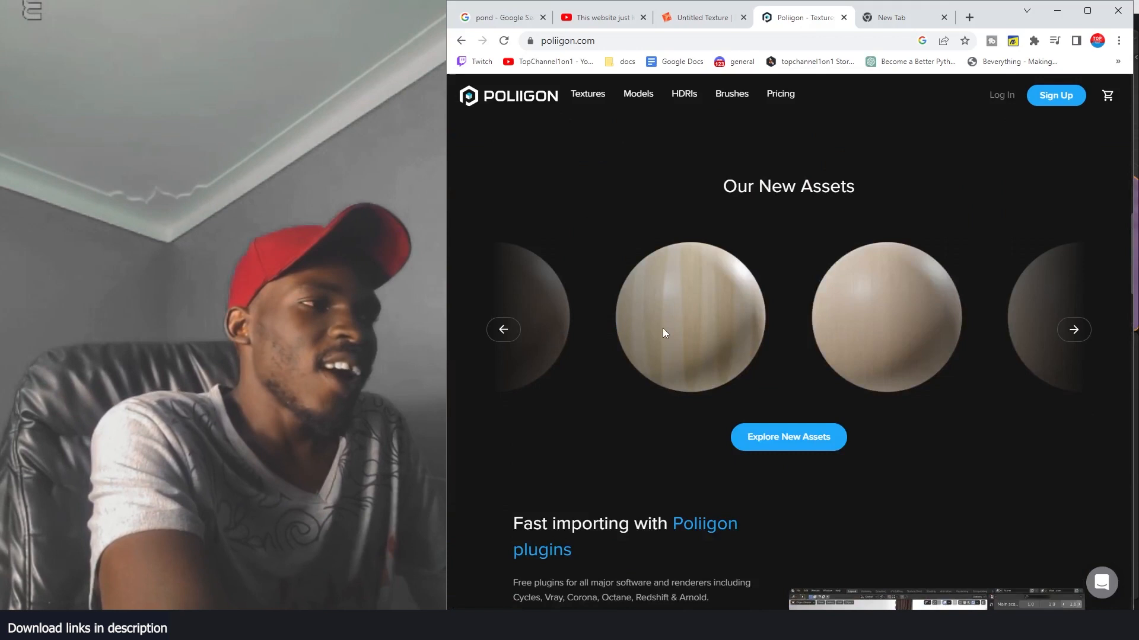
{"action": "scroll", "scroll_direction": "up", "scroll_amount": 3}
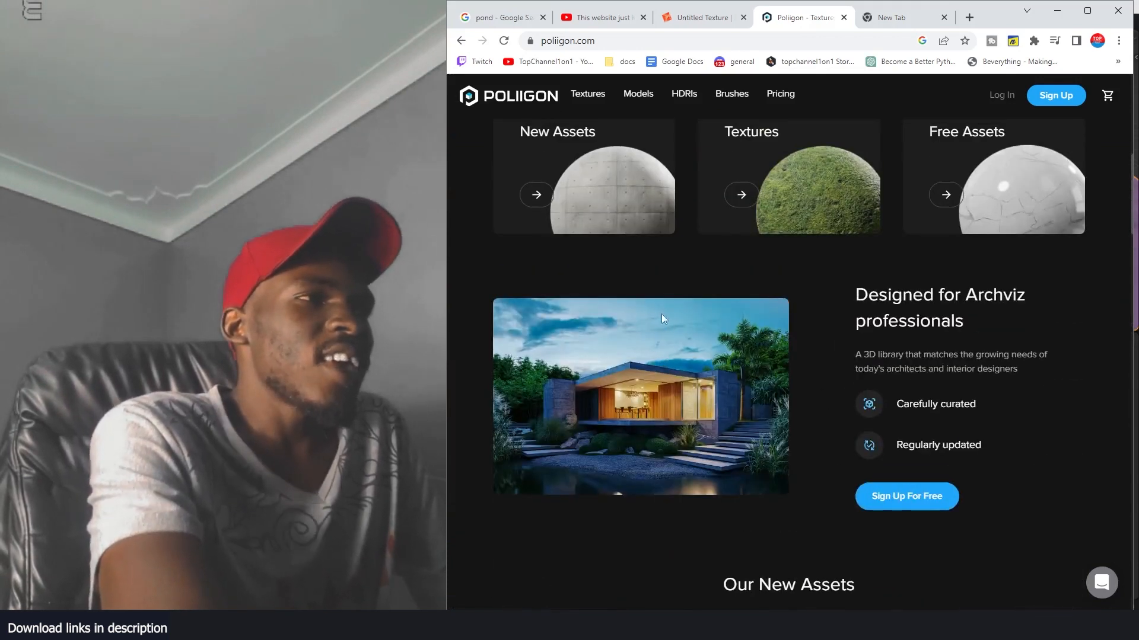
{"action": "scroll", "scroll_direction": "down", "scroll_amount": 3}
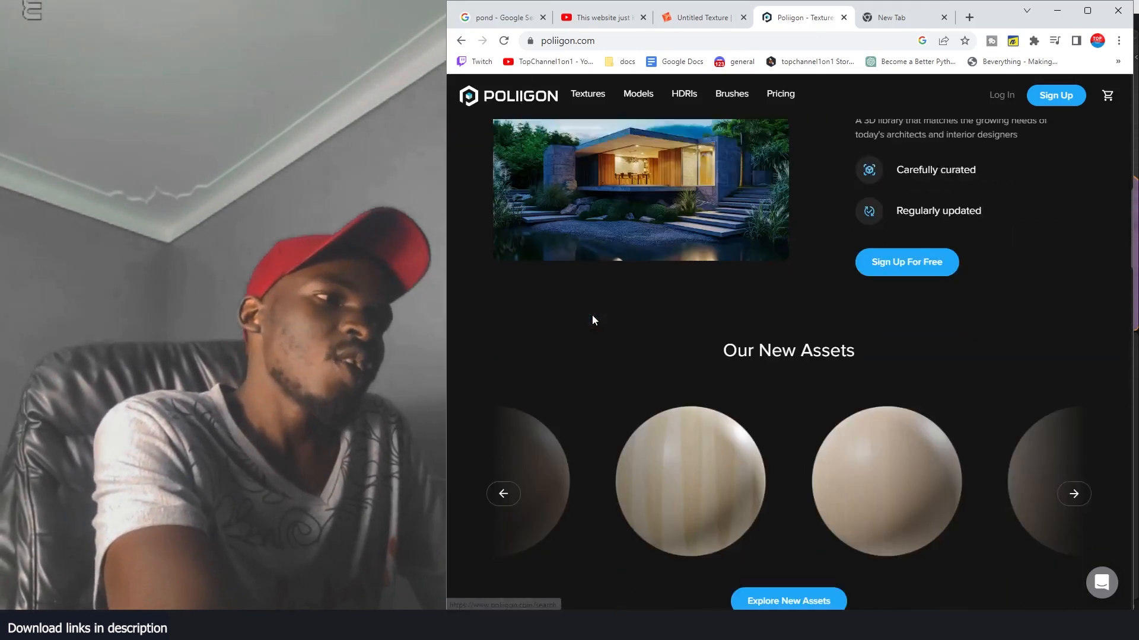
{"action": "scroll", "scroll_direction": "down", "scroll_amount": 3}
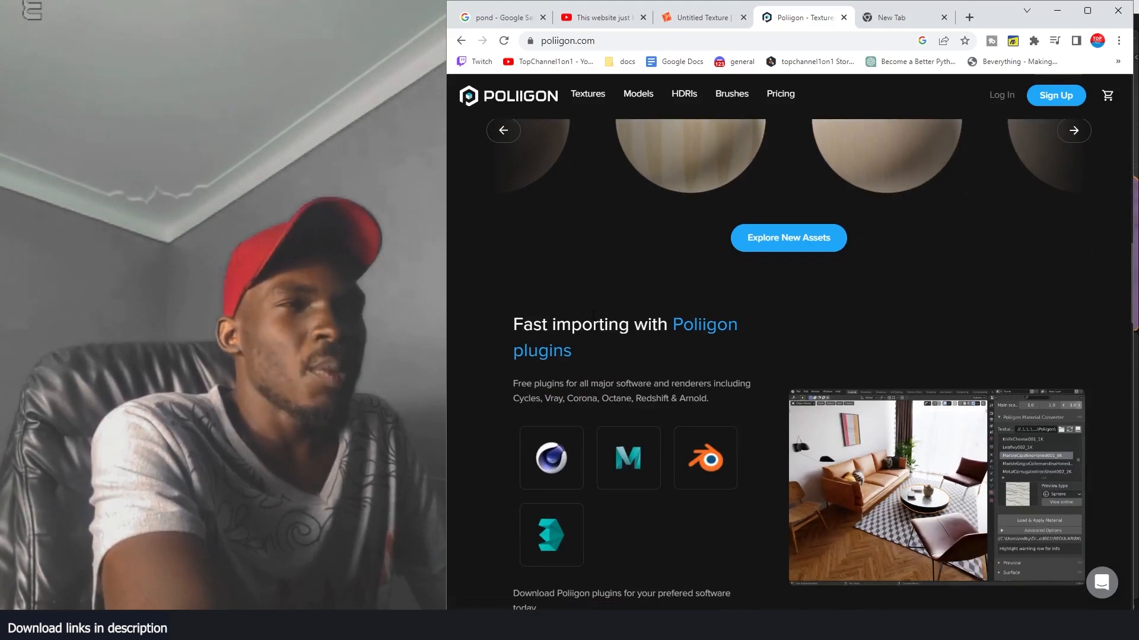
{"action": "left_click", "coordinate": [701, 16]}
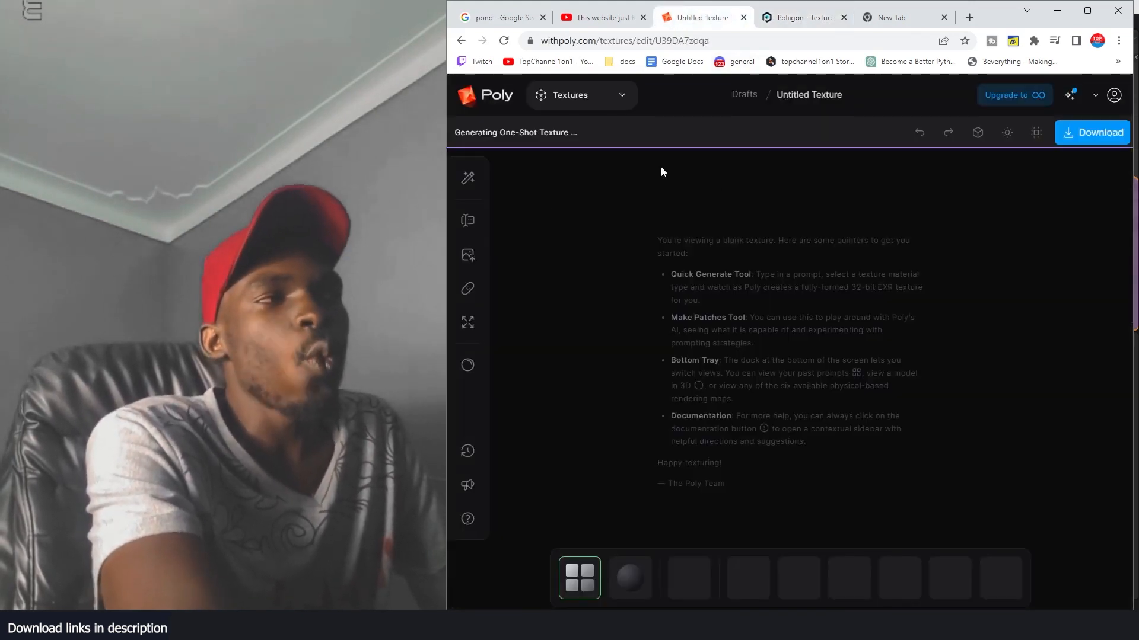
{"action": "mouse_move", "coordinate": [621, 202]}
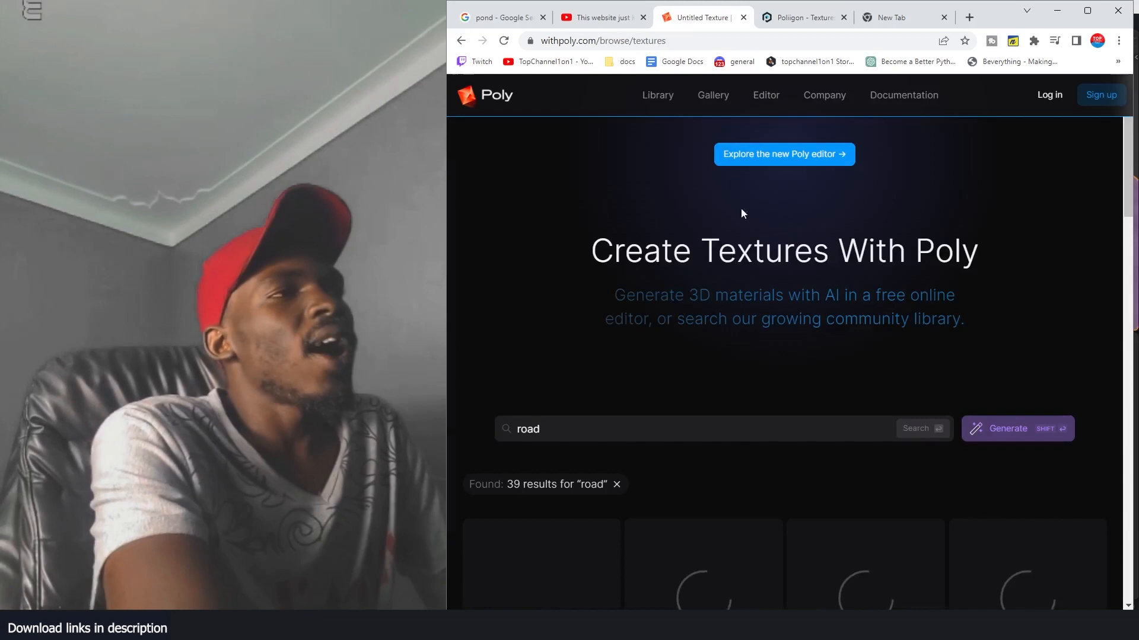
- Scroll the 39 'road' results and open the photoreal asphalt texture with yellow and white markings
{"action": "scroll", "scroll_direction": "down", "scroll_amount": 3}
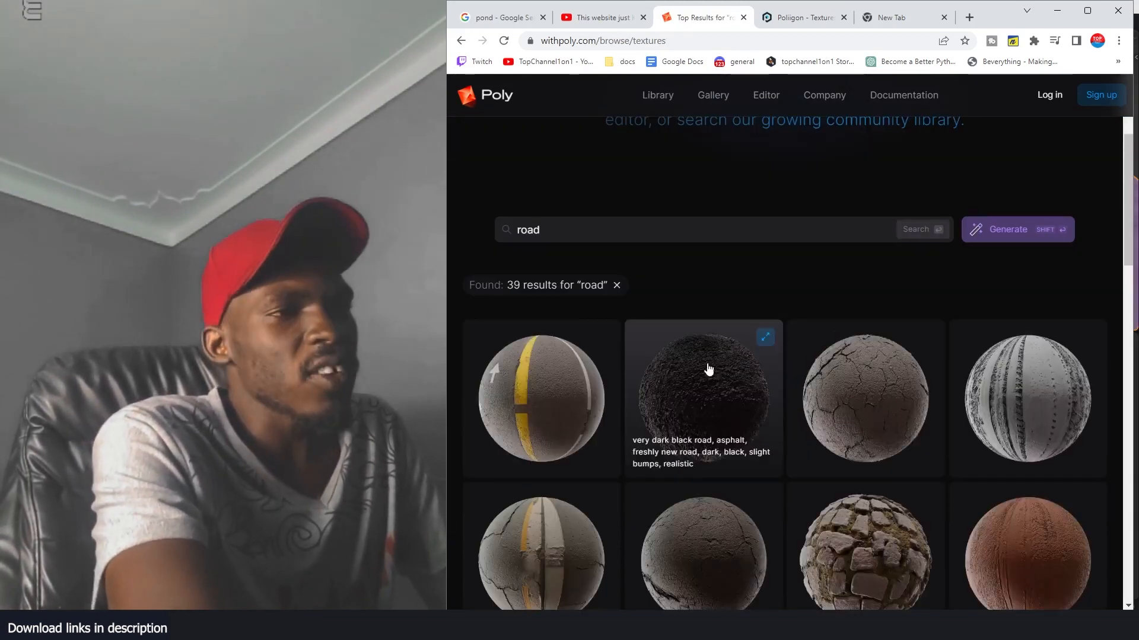
{"action": "mouse_move", "coordinate": [514, 411]}
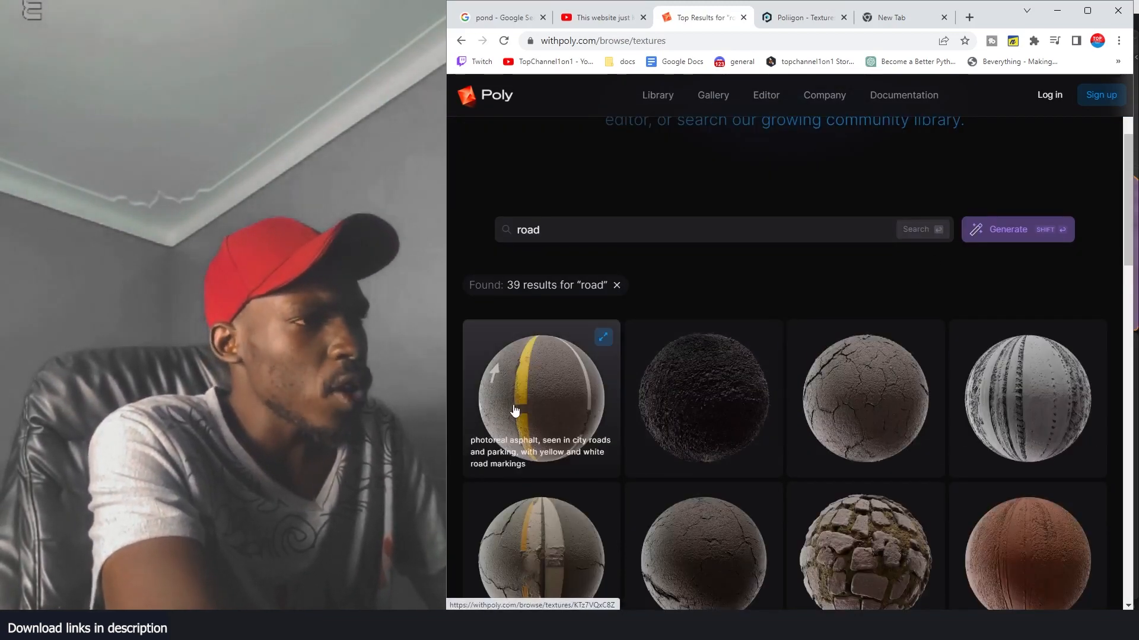
{"action": "mouse_move", "coordinate": [553, 291]}
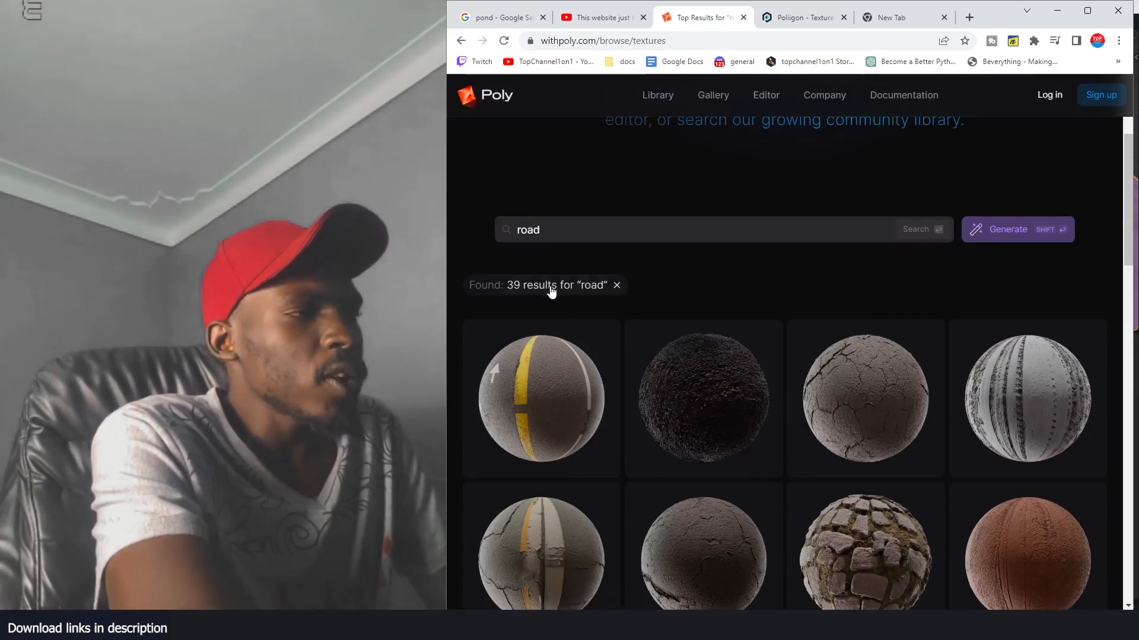
{"action": "left_click", "coordinate": [540, 399]}
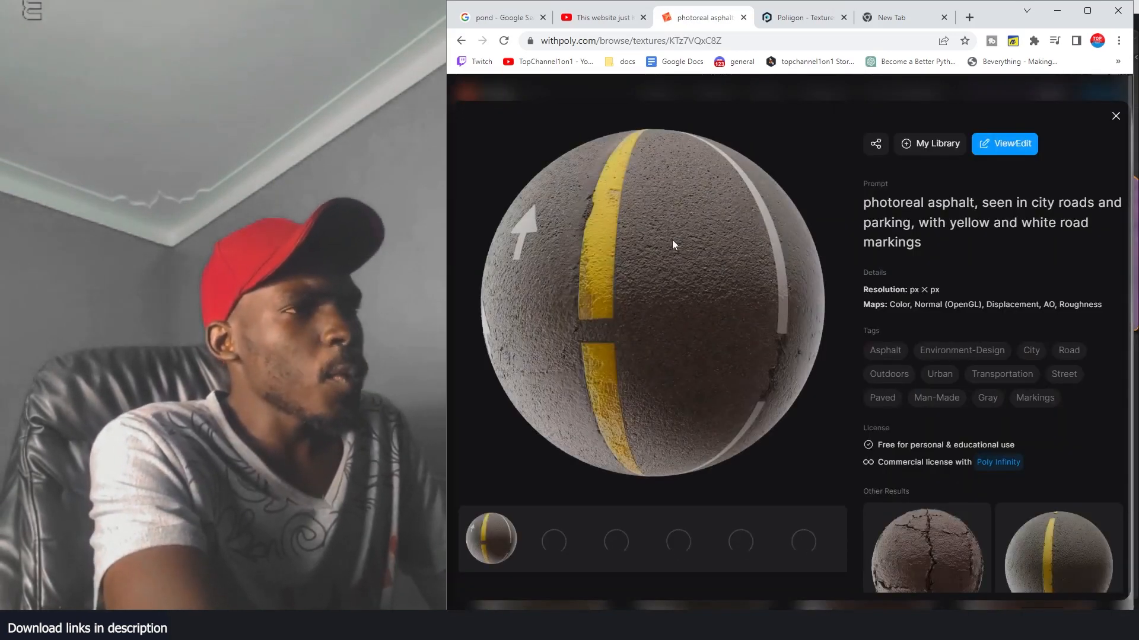
{"action": "mouse_move", "coordinate": [676, 279]}
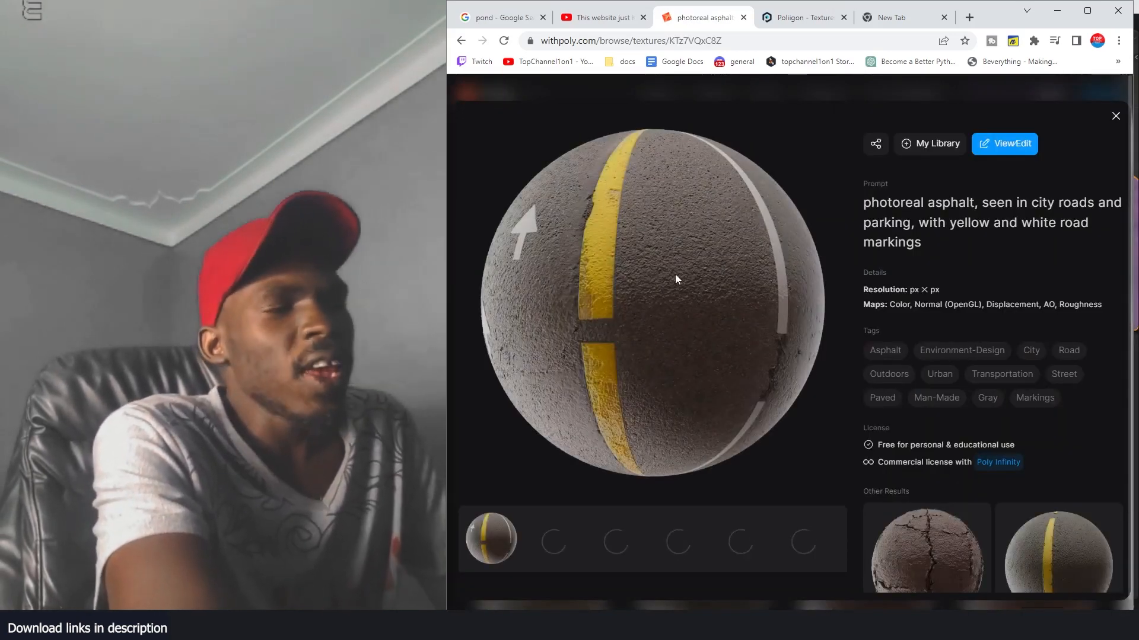
- Review the asphalt texture's loaded map previews, then switch to Poliigon
{"action": "scroll", "scroll_direction": "down", "scroll_amount": 3}
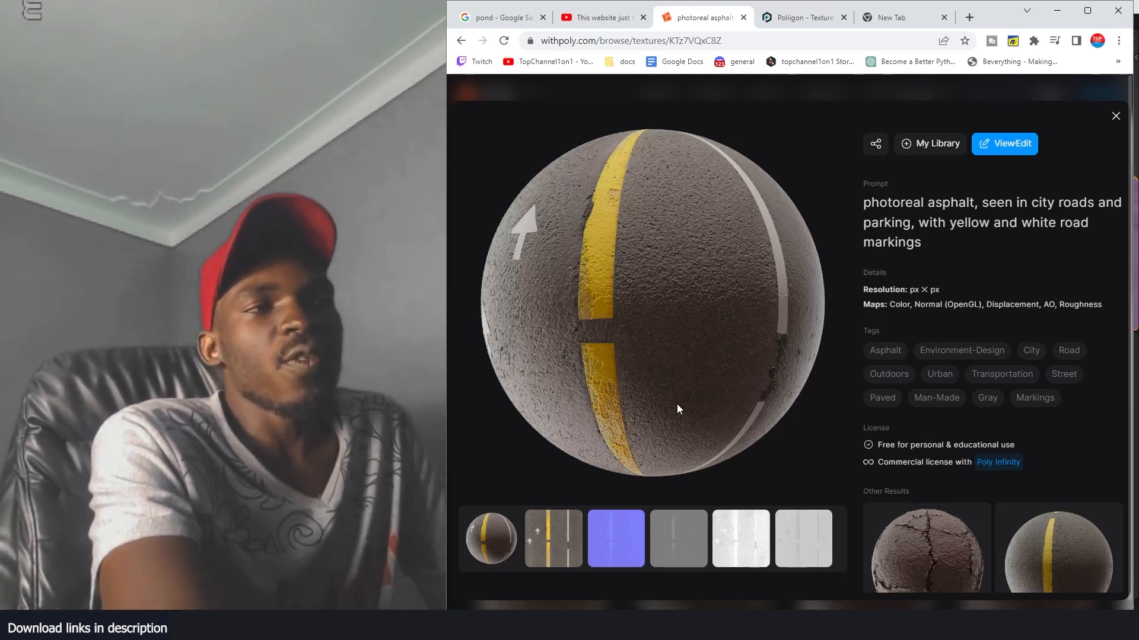
{"action": "mouse_move", "coordinate": [844, 392]}
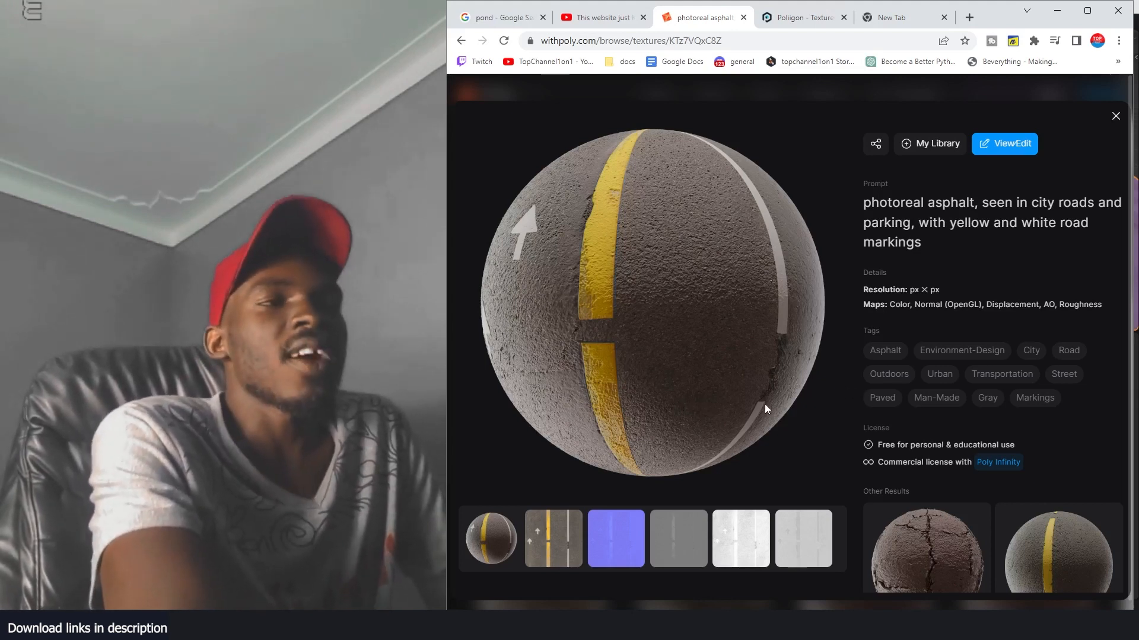
{"action": "mouse_move", "coordinate": [769, 424]}
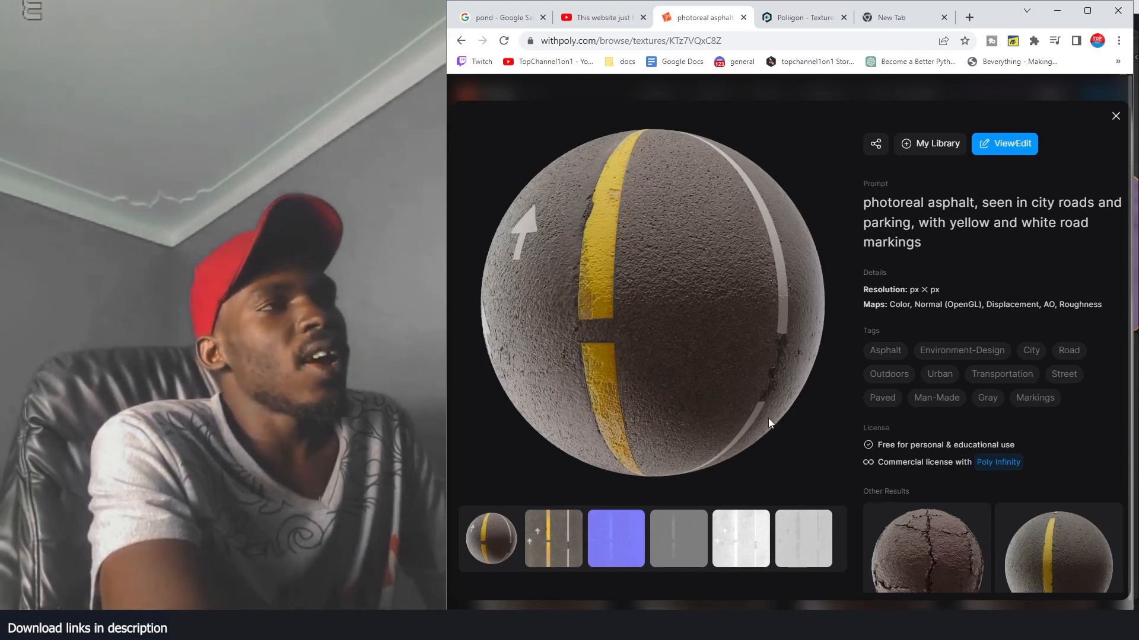
{"action": "left_click", "coordinate": [803, 17]}
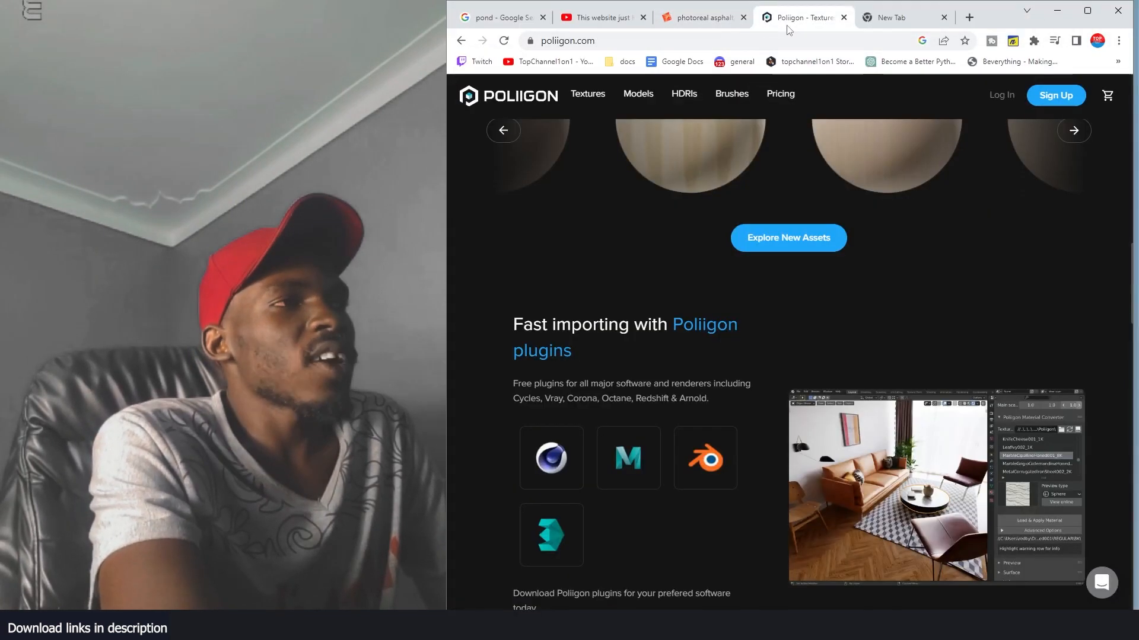
- Return briefly to Poly, then bring up the YouTube video showing Rocky Gravel
{"action": "left_click", "coordinate": [700, 16]}
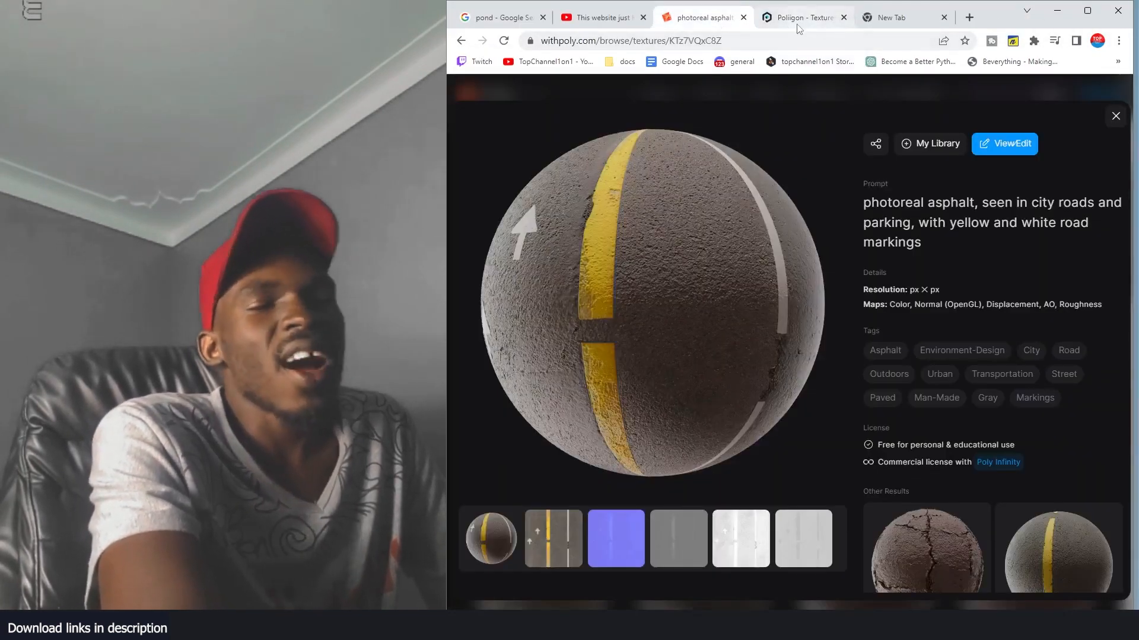
{"action": "mouse_move", "coordinate": [799, 17]}
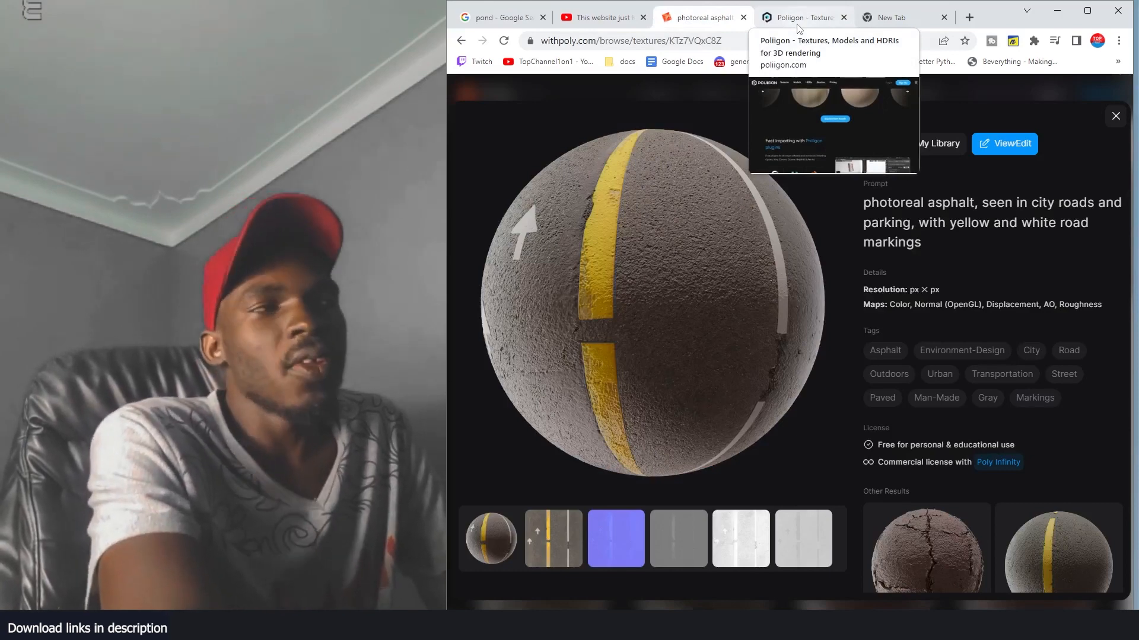
{"action": "left_click", "coordinate": [601, 17]}
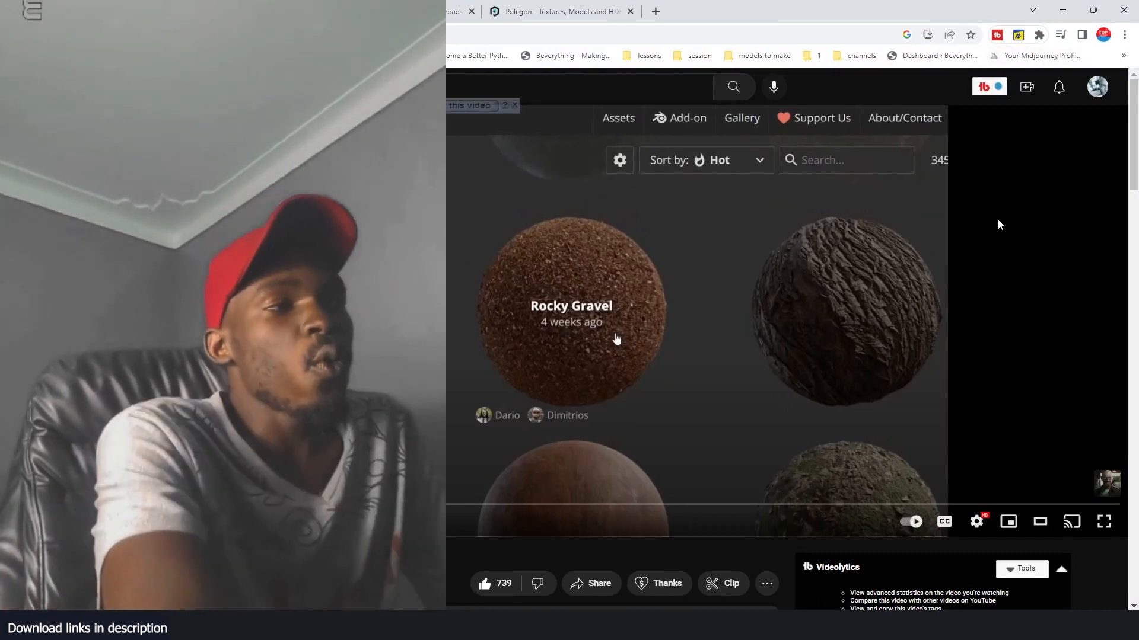
{"action": "mouse_move", "coordinate": [891, 275]}
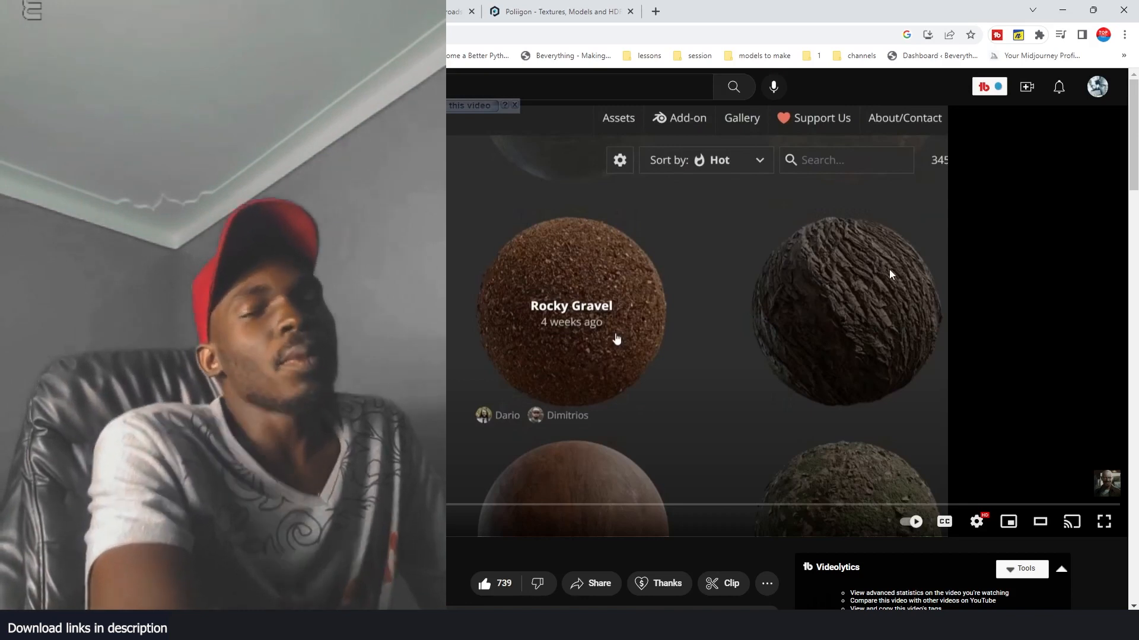
{"action": "mouse_move", "coordinate": [871, 291]}
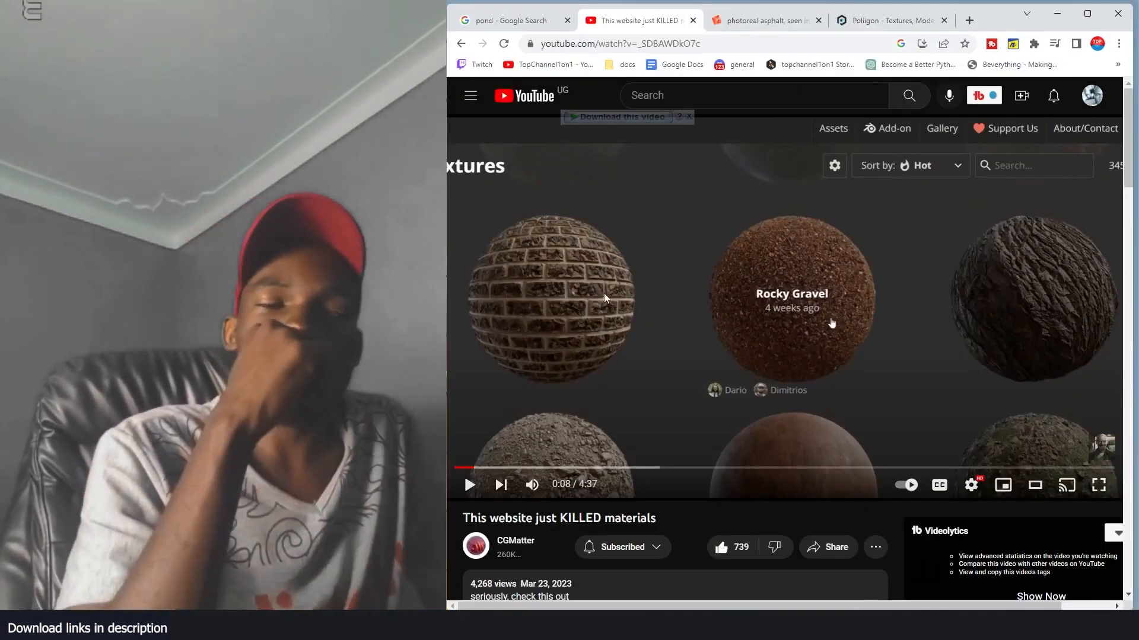
- Switch to the 'pond - Google Search' image results tab
{"action": "left_click", "coordinate": [514, 20]}
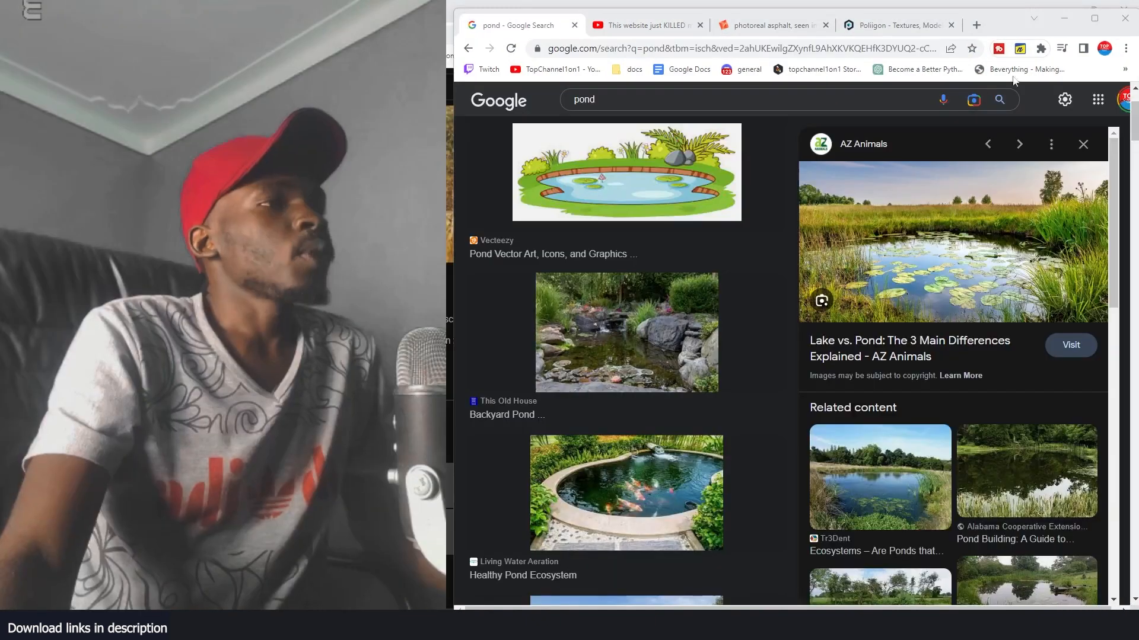
{"action": "mouse_move", "coordinate": [795, 289]}
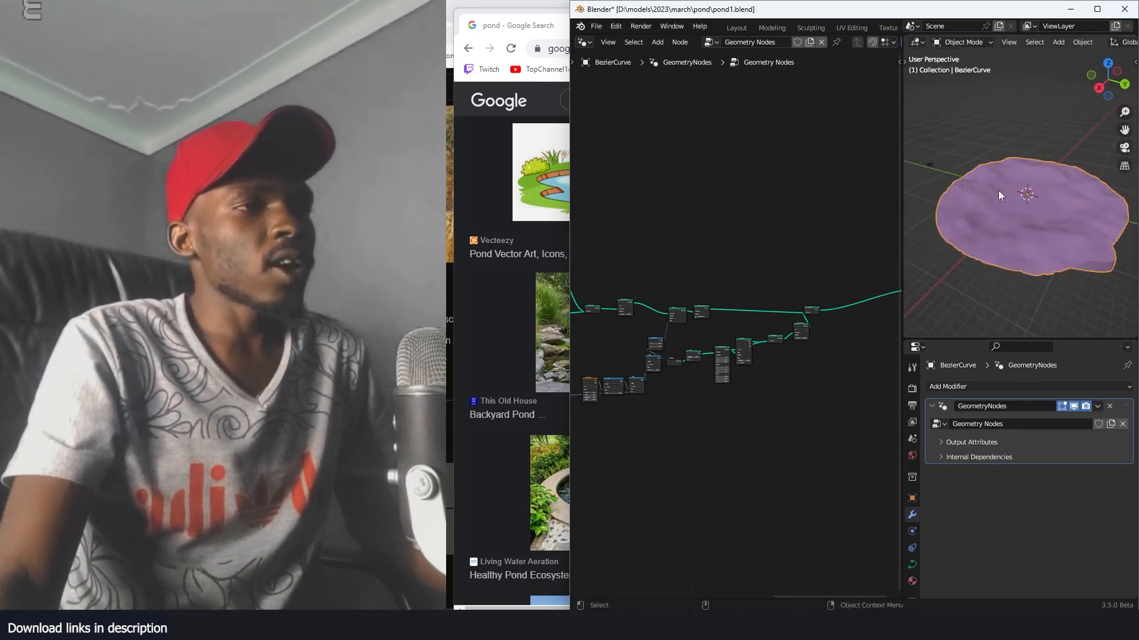
- Zoom the viewport and select the Draw tool to sketch a second pond outline beside the first
{"action": "scroll", "scroll_direction": "down", "scroll_amount": 3}
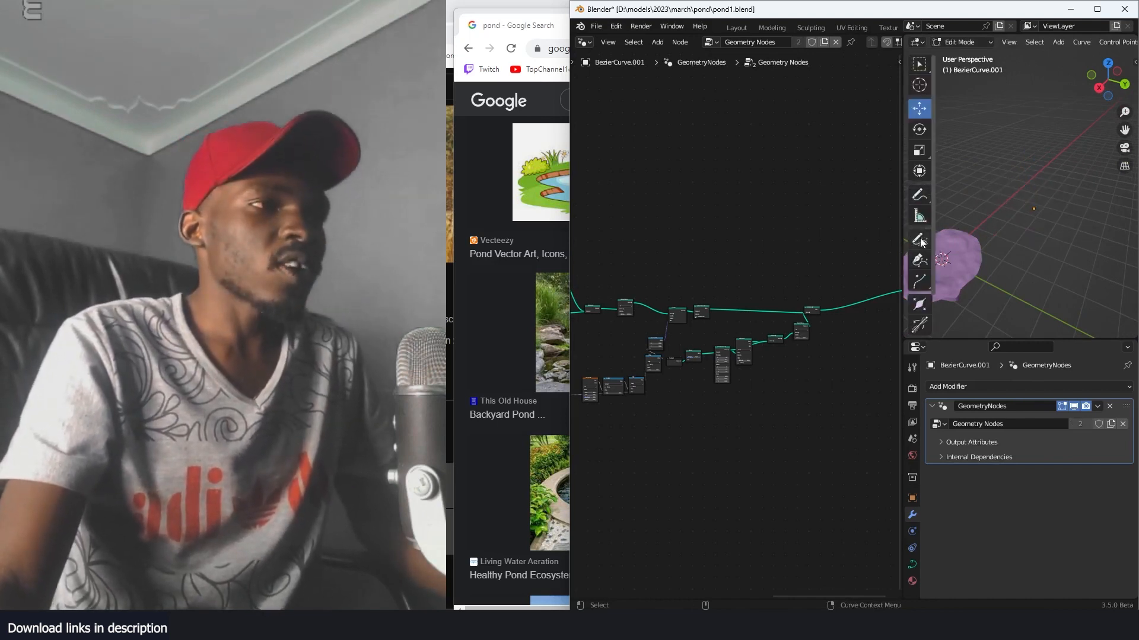
{"action": "left_click", "coordinate": [919, 239]}
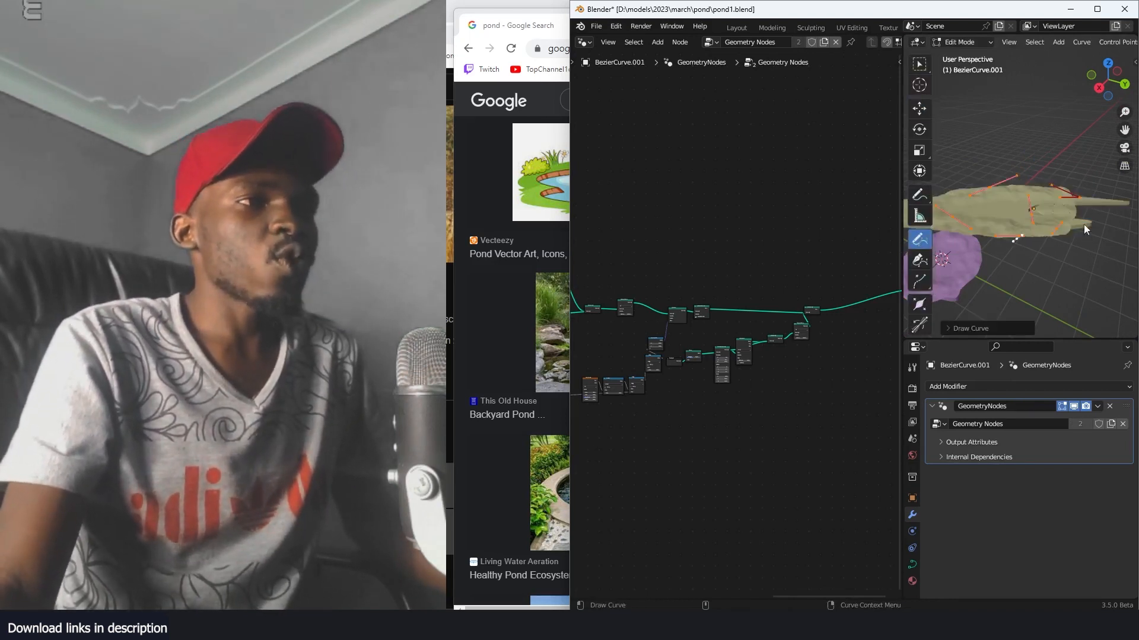